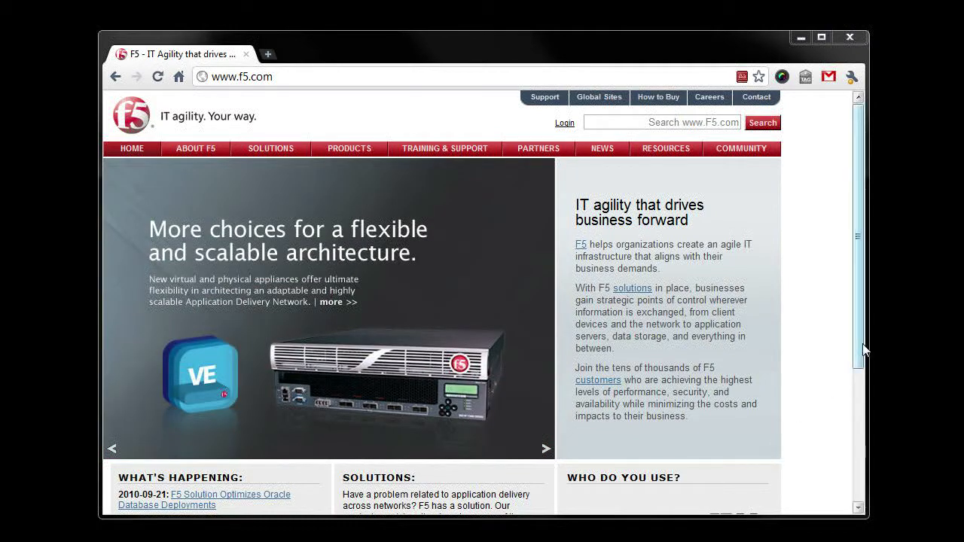
# Open the BIG-IP LTM Virtual Edition free trial page and scroll to its login options.
pyautogui.scroll(-3)
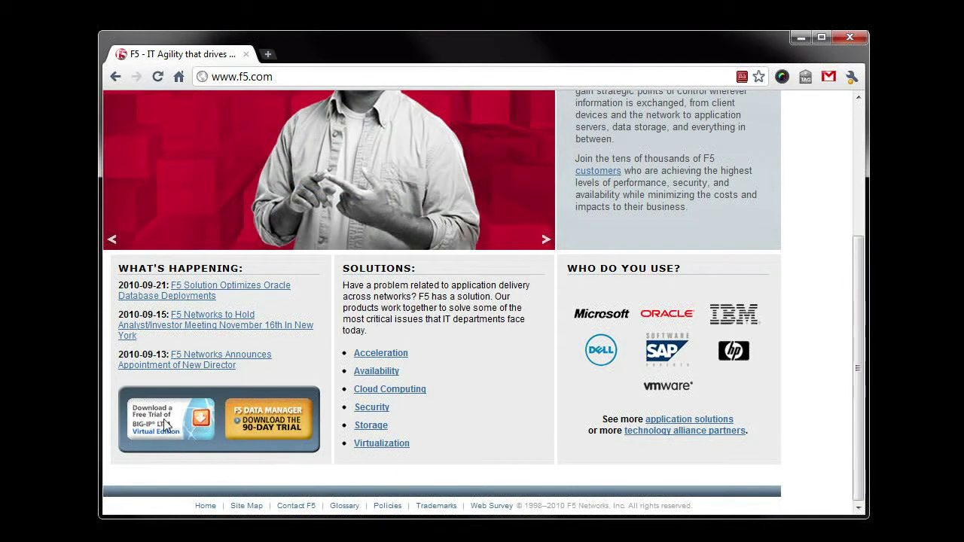
pyautogui.click(173, 420)
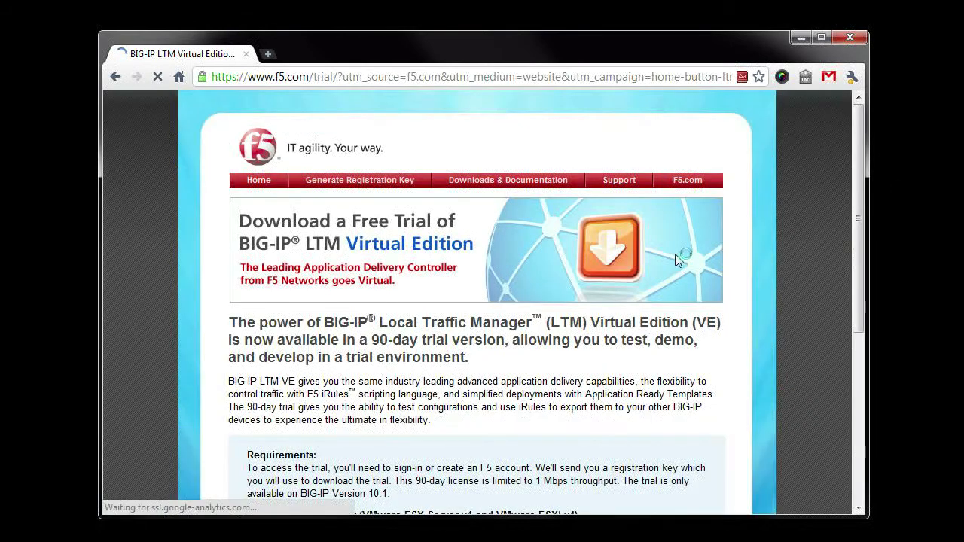
pyautogui.scroll(-3)
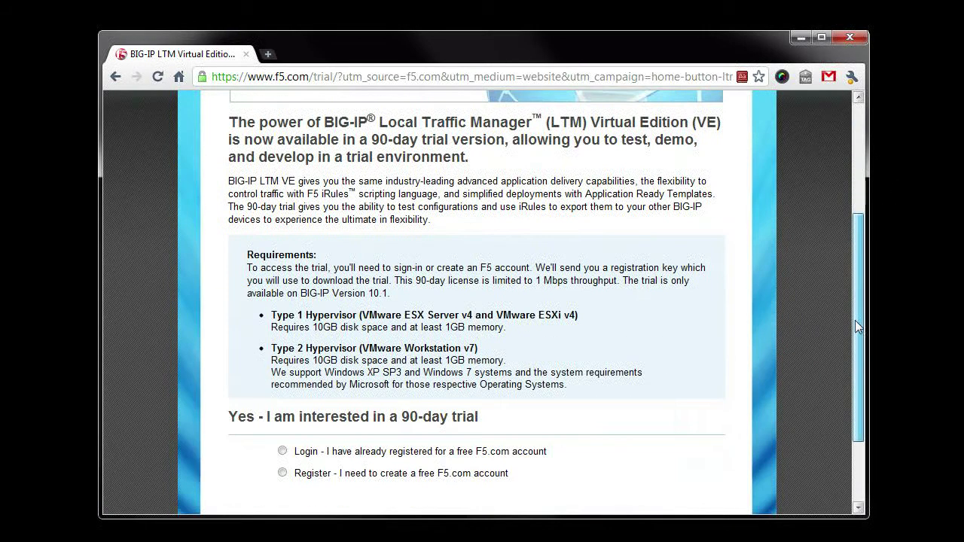
pyautogui.scroll(-3)
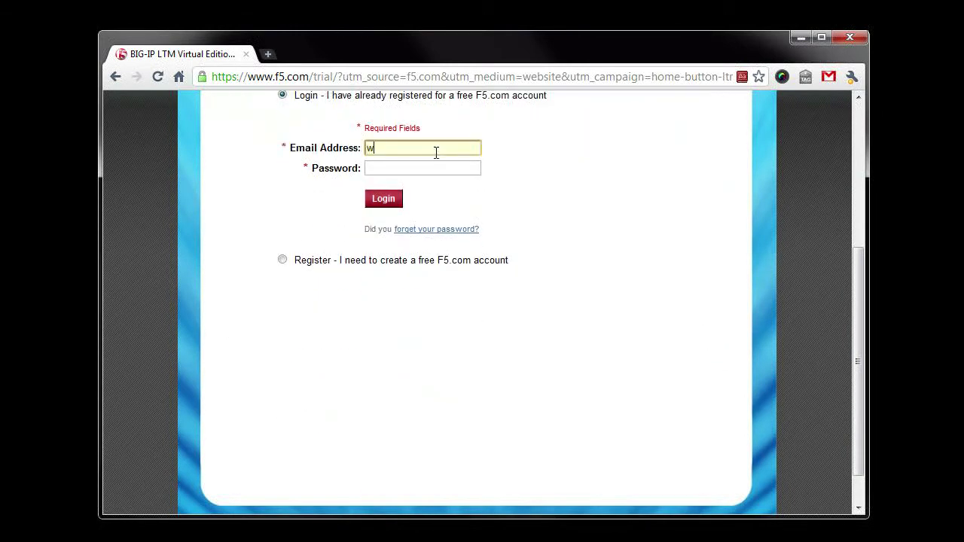
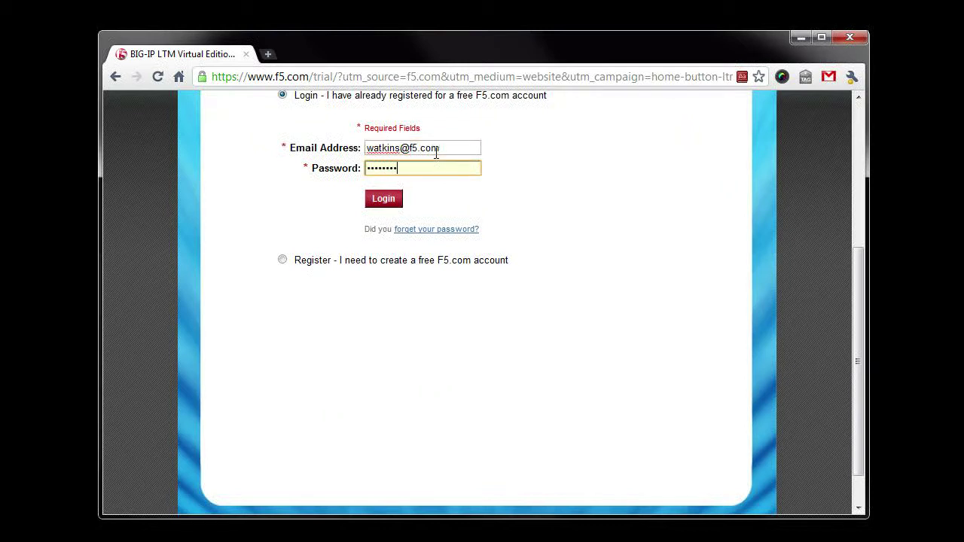
pyautogui.click(383, 198)
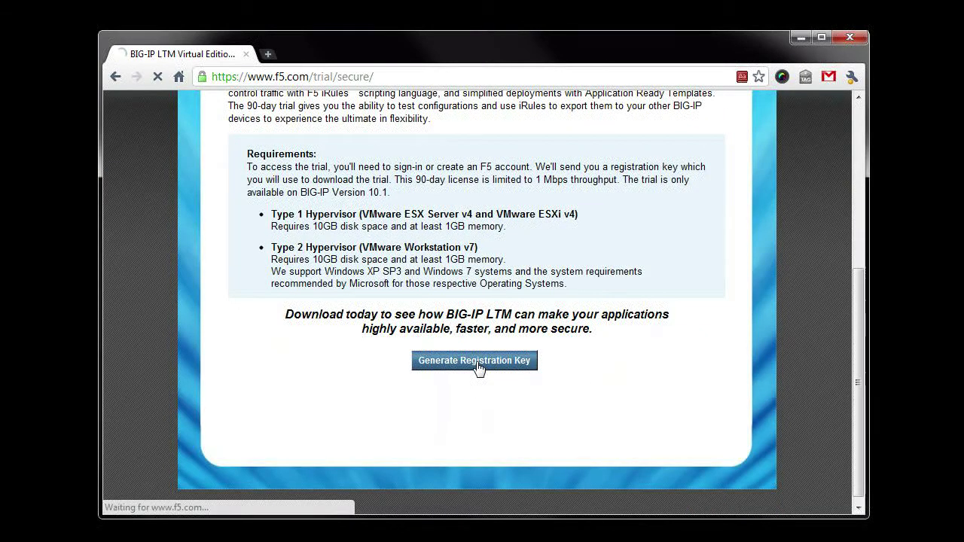
# Enter captcha 'inclusive repits', answer Yes to existing customer, and email one registration key.
pyautogui.click(474, 361)
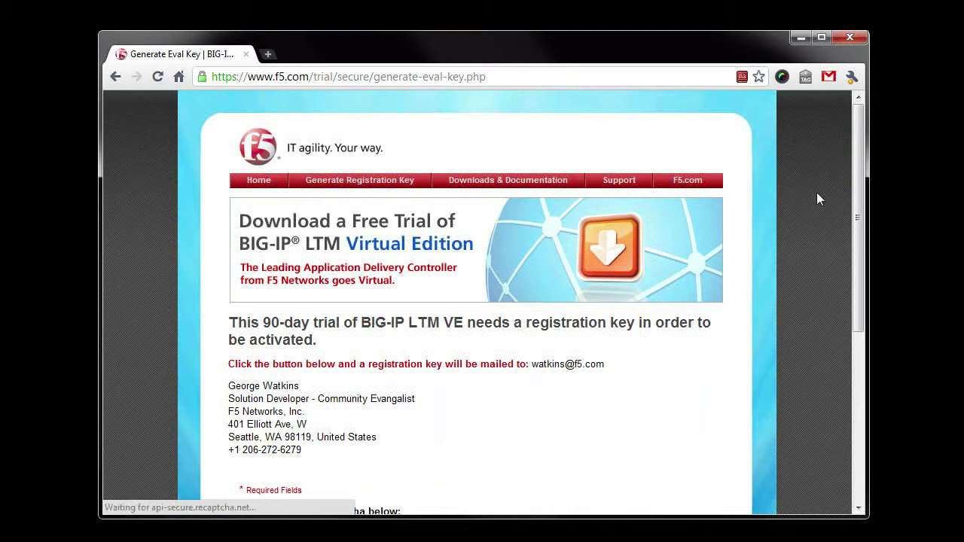
pyautogui.scroll(-3)
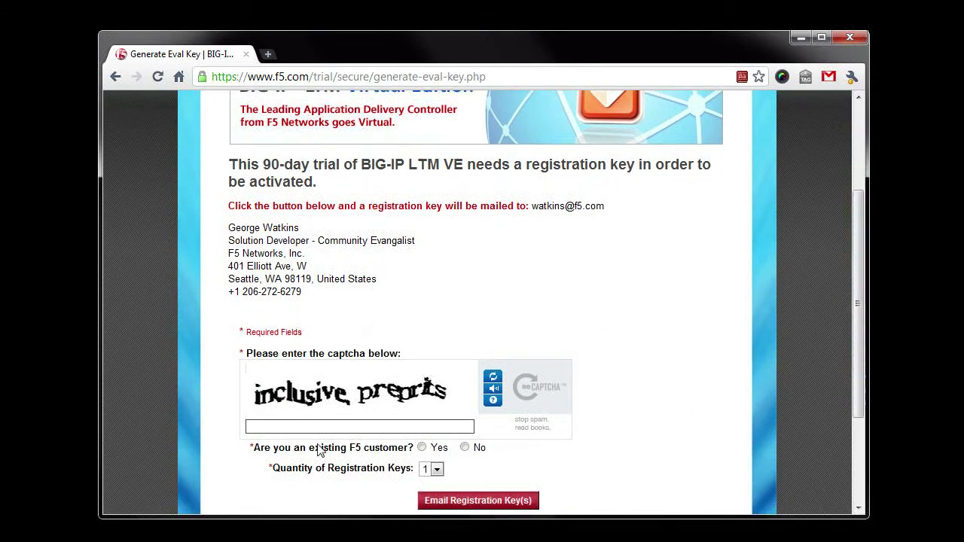
pyautogui.click(360, 426)
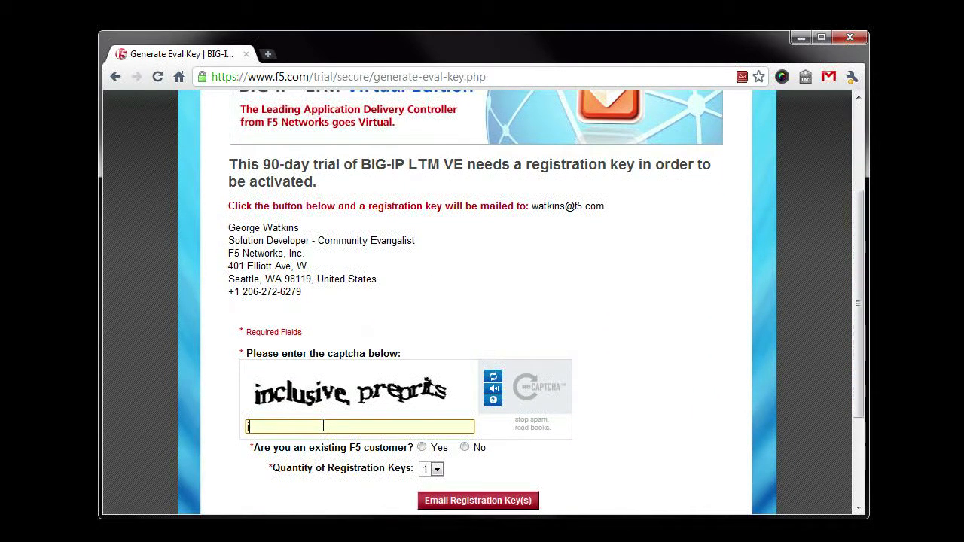
pyautogui.write('inclusive p')
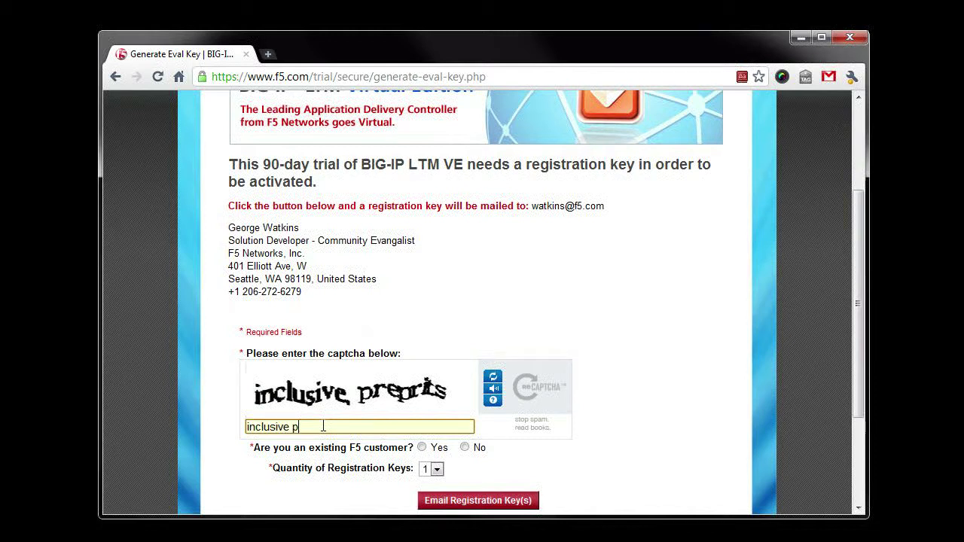
pyautogui.write('repits')
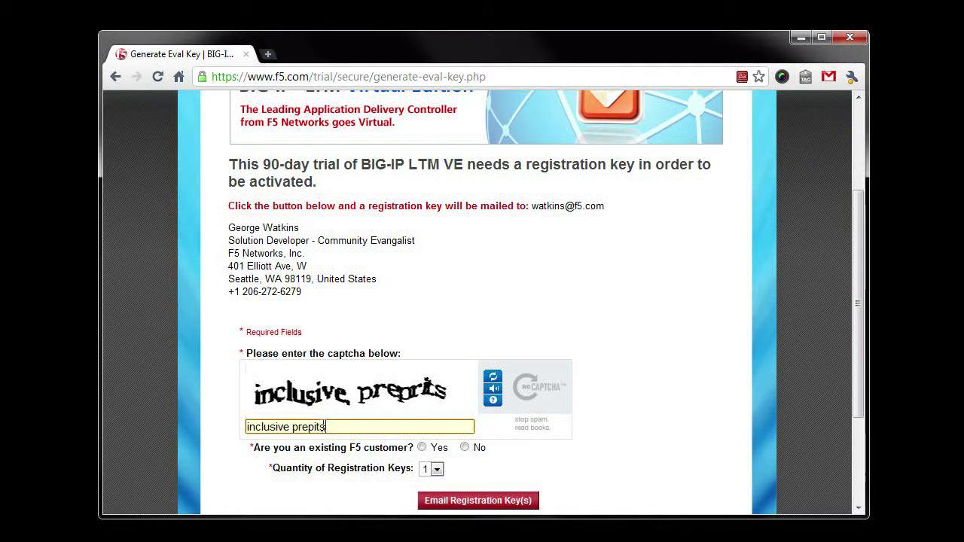
pyautogui.click(422, 447)
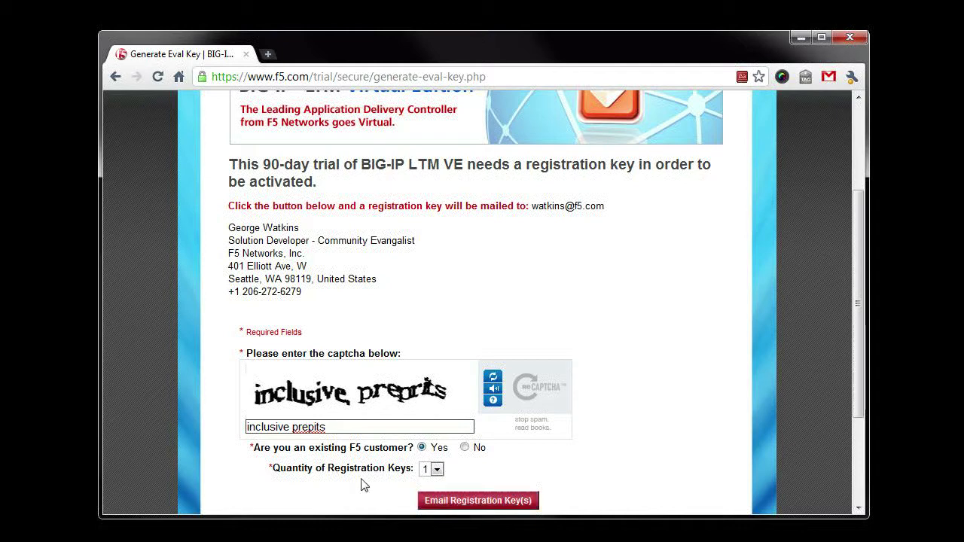
pyautogui.click(478, 500)
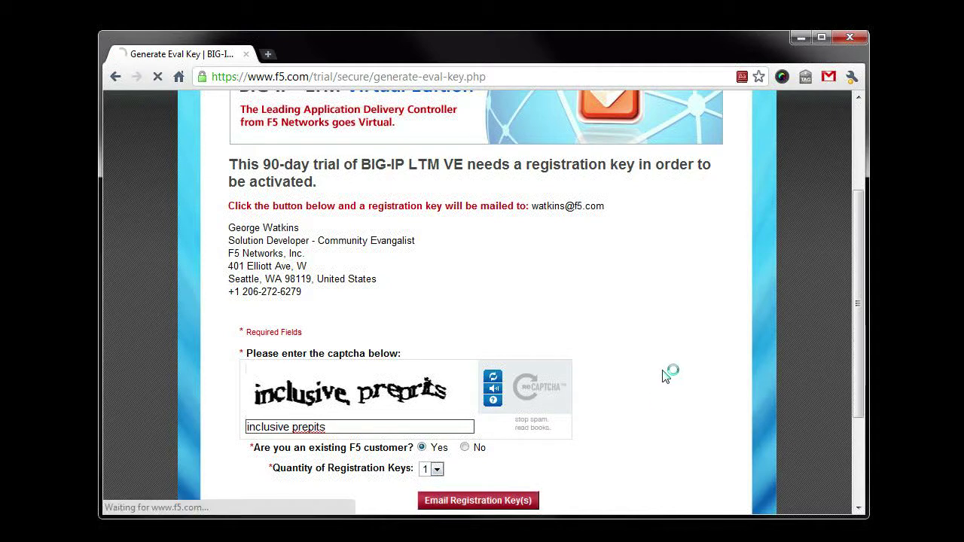
pyautogui.click(478, 500)
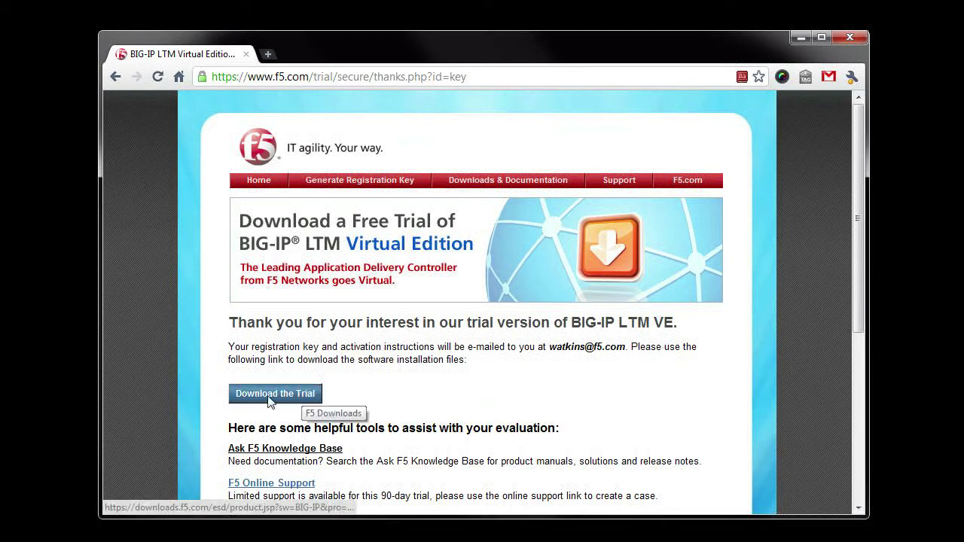
# Download BIGIP-10.1.0.3341.1084.ova.zip from Virtual-Edition-Trial, then close the downloads tab.
pyautogui.click(275, 394)
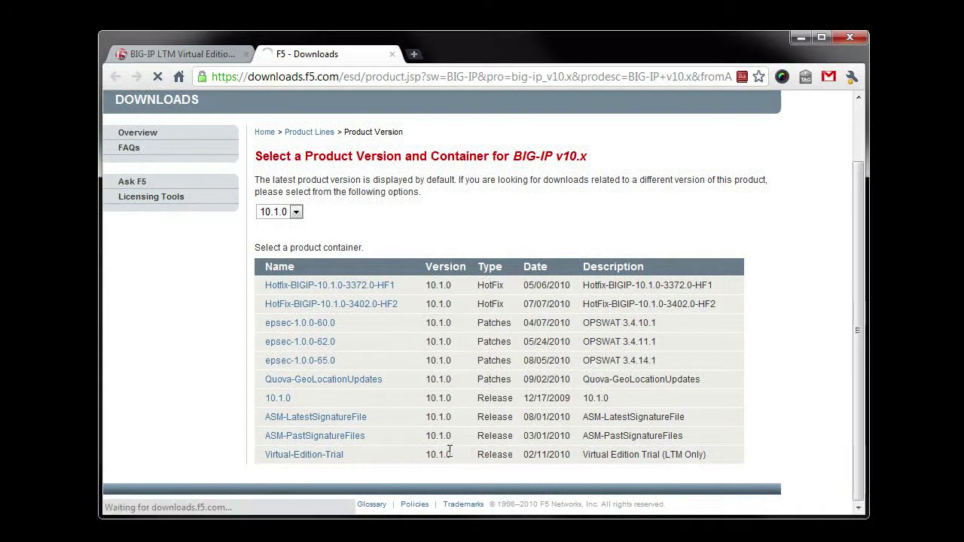
pyautogui.click(303, 454)
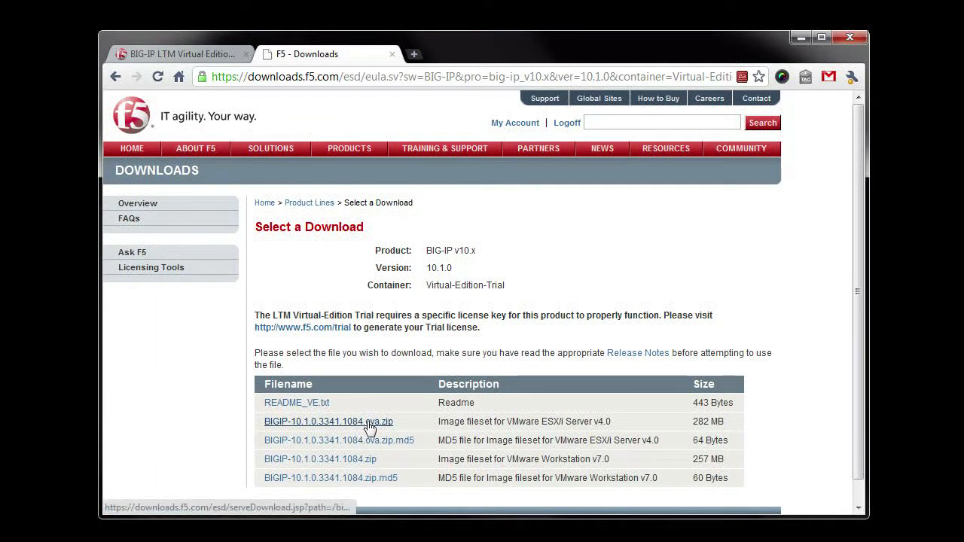
pyautogui.click(327, 421)
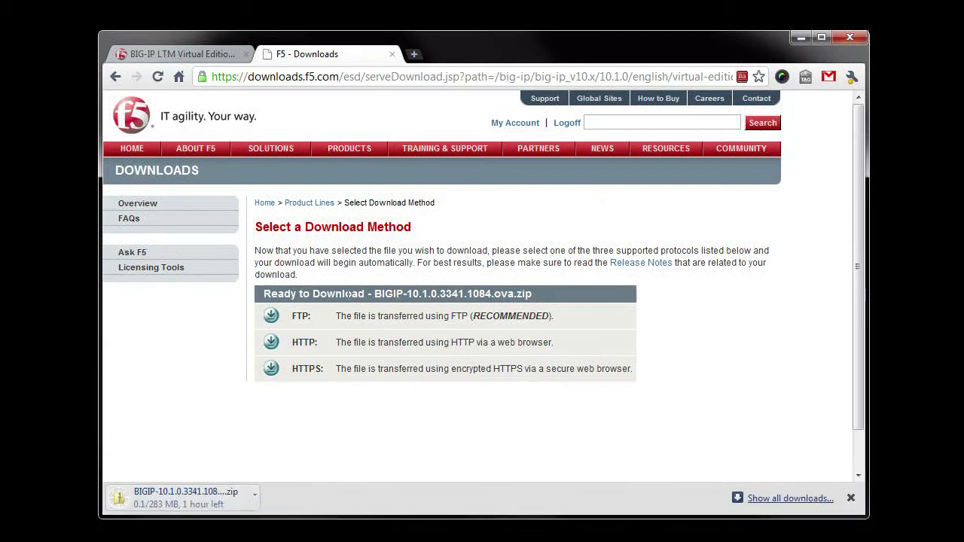
pyautogui.moveTo(704, 198)
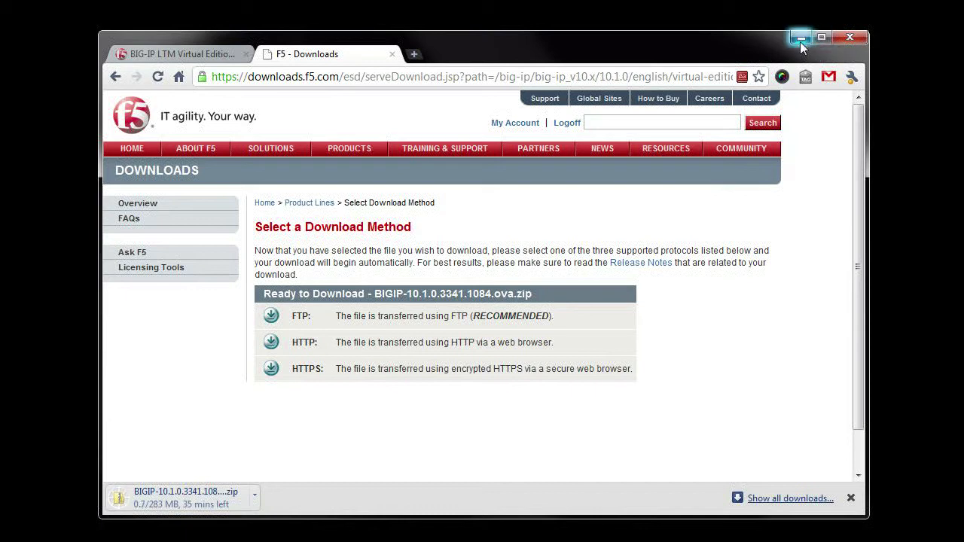
pyautogui.moveTo(392, 53)
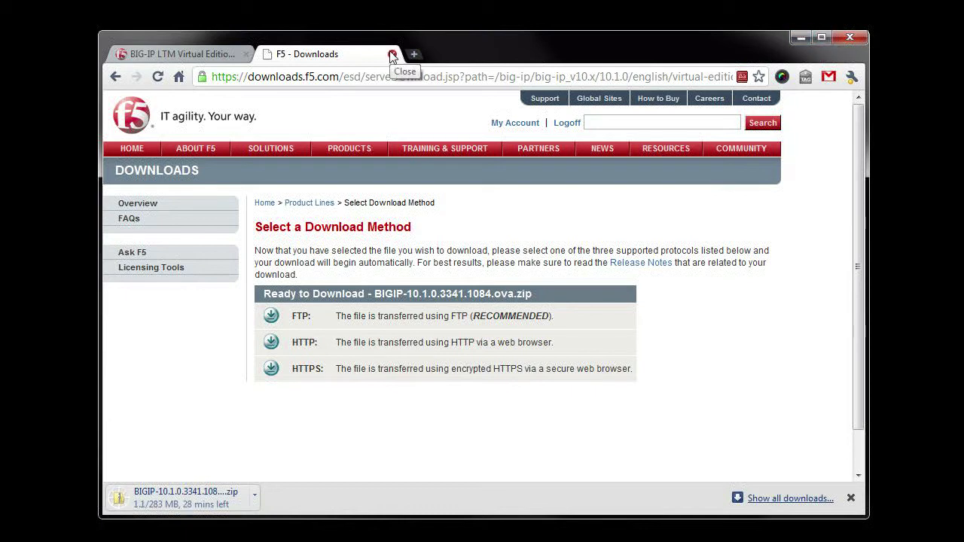
pyautogui.click(391, 53)
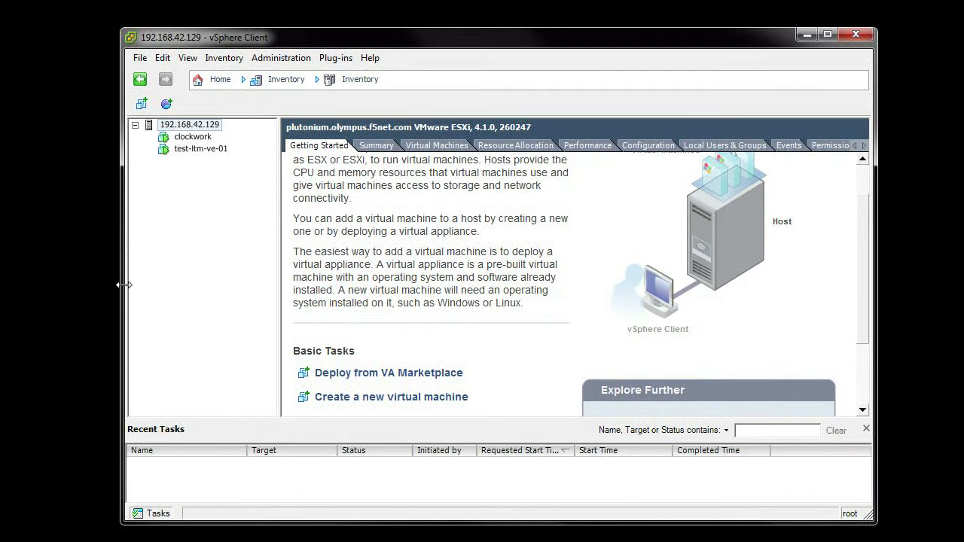
pyautogui.moveTo(197, 130)
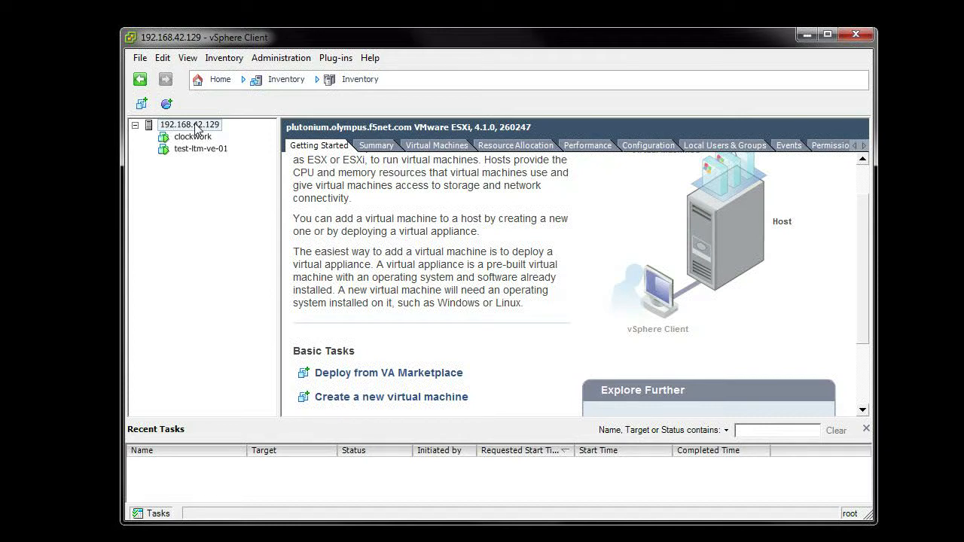
# Open the vSphere Client File menu.
pyautogui.click(139, 57)
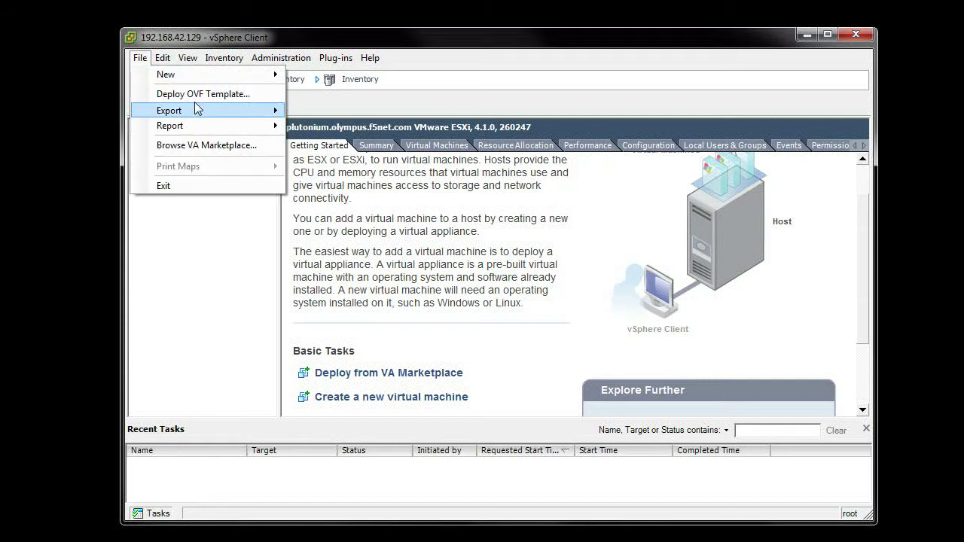
# Start Deploy OVF Template with the BIGIP-10.1.0.3341.1084 package from Downloads as source.
pyautogui.click(202, 93)
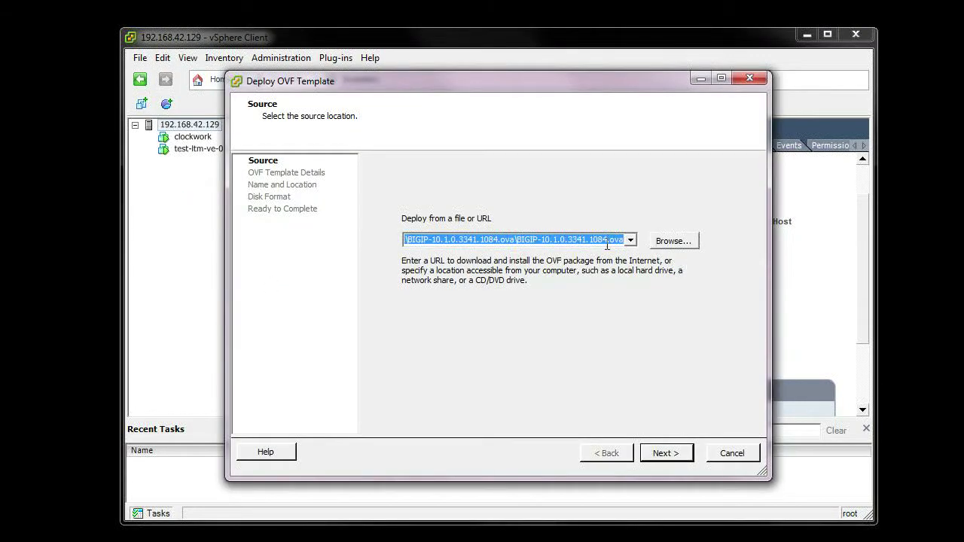
pyautogui.click(673, 240)
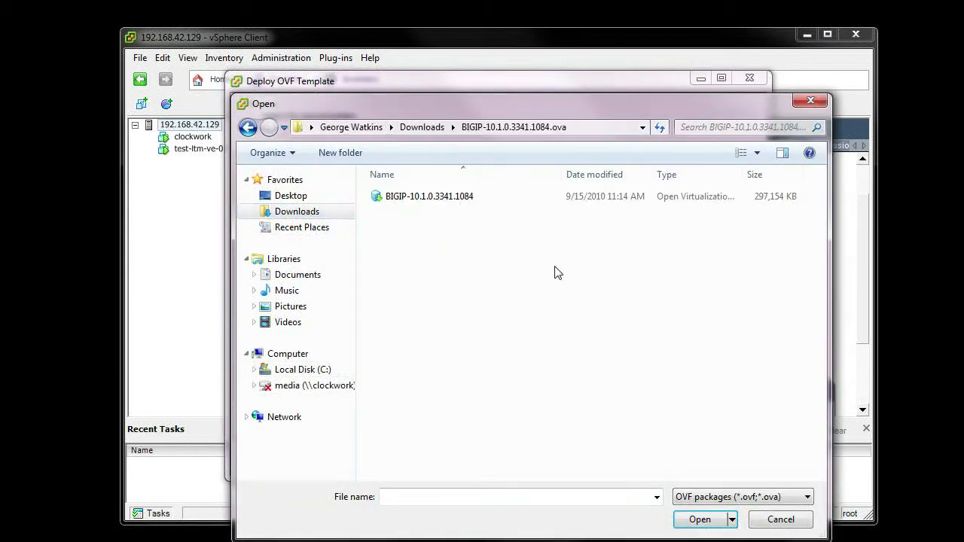
pyautogui.click(430, 196)
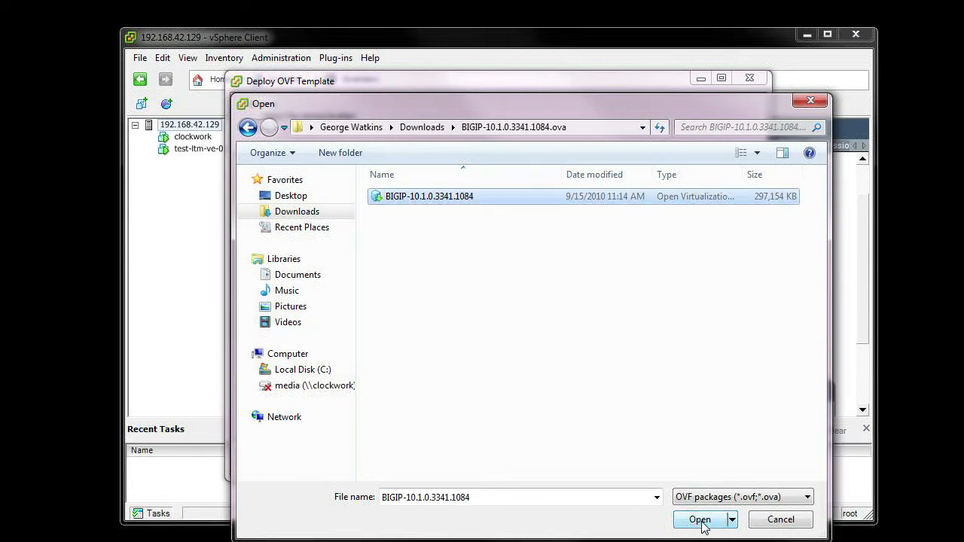
pyautogui.click(699, 519)
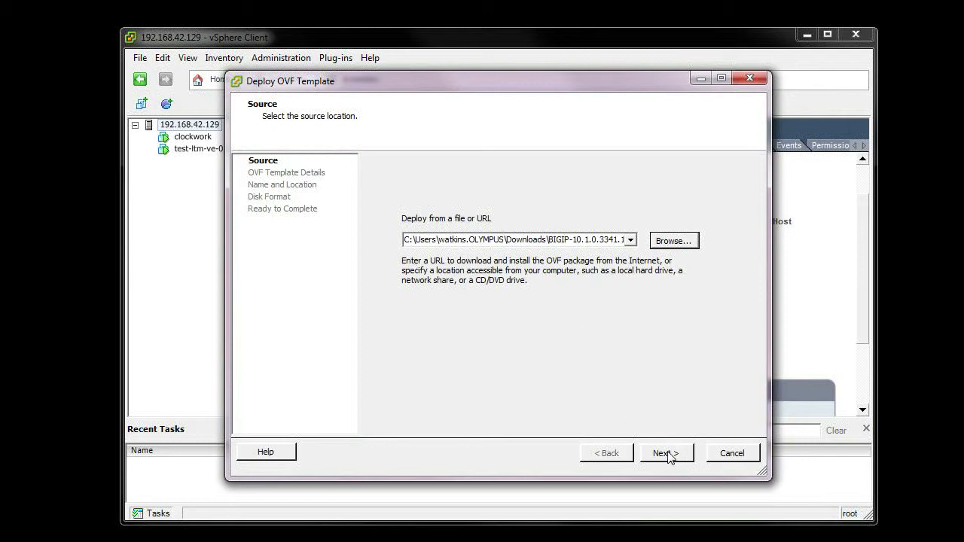
# Advance past the BIGIP-10.1.0.3341.1084 template details to the license agreement.
pyautogui.click(666, 452)
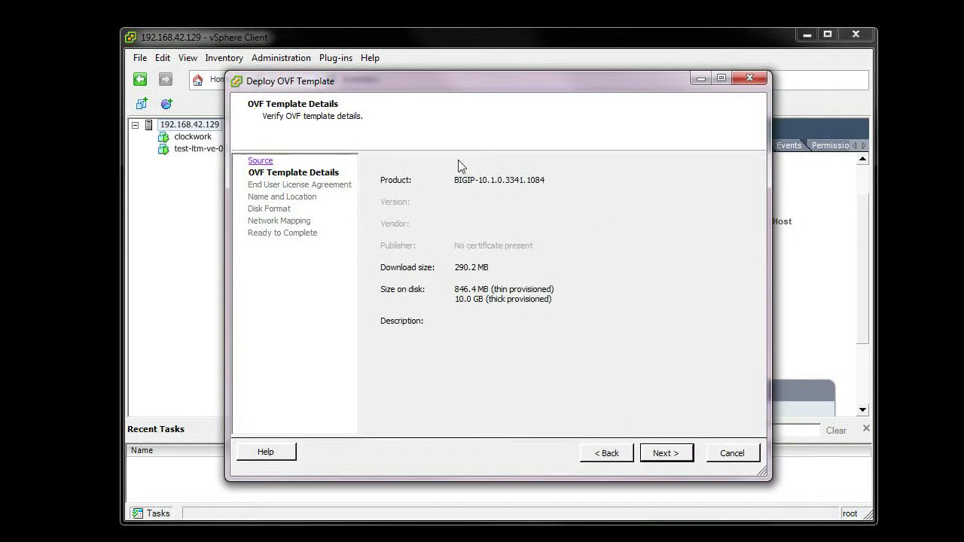
pyautogui.moveTo(449, 271)
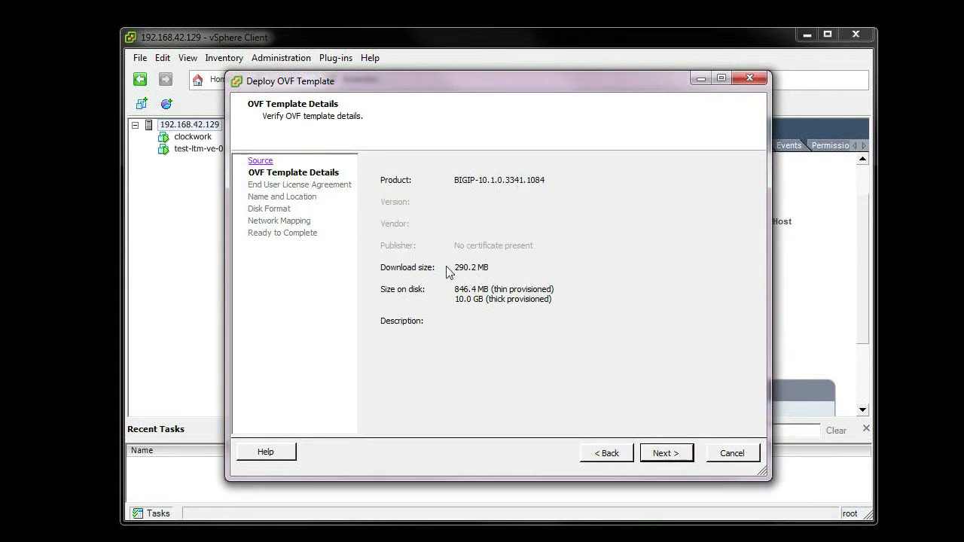
pyautogui.moveTo(548, 280)
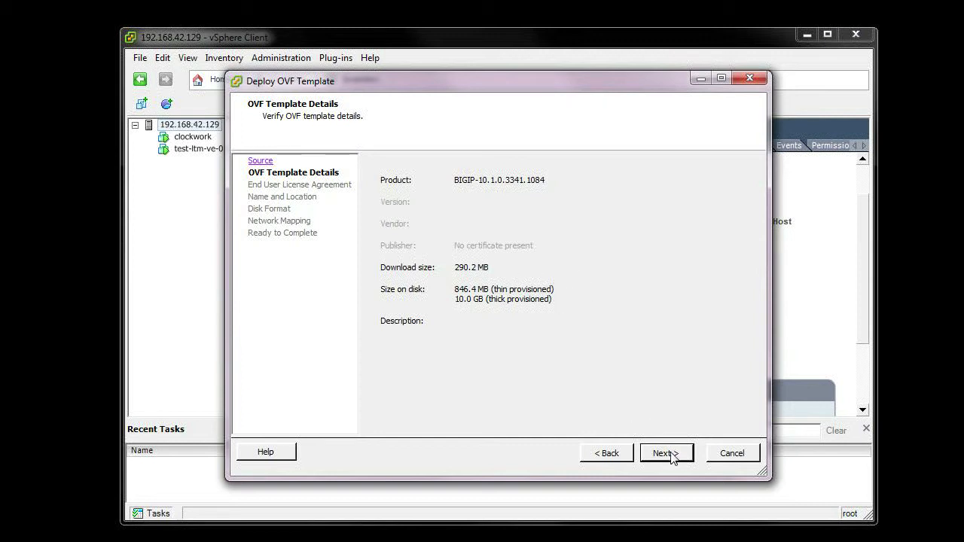
pyautogui.click(666, 453)
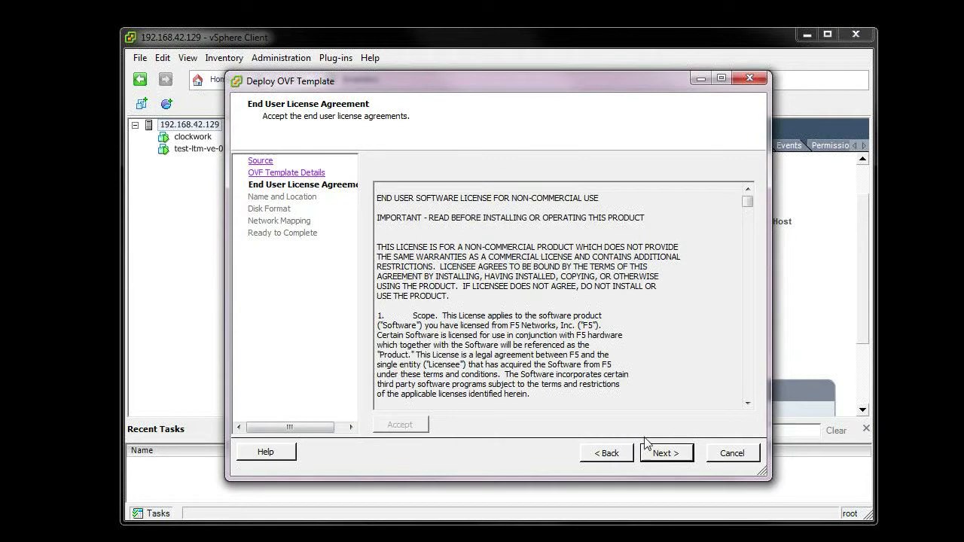
# Accept the EULA and name the virtual machine test-ltm-ve-01.
pyautogui.click(666, 452)
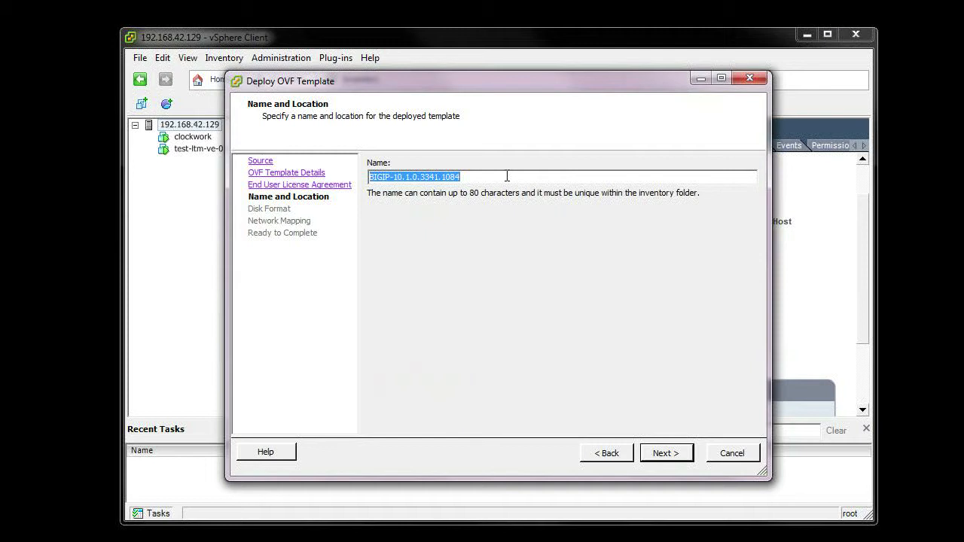
pyautogui.write('test-')
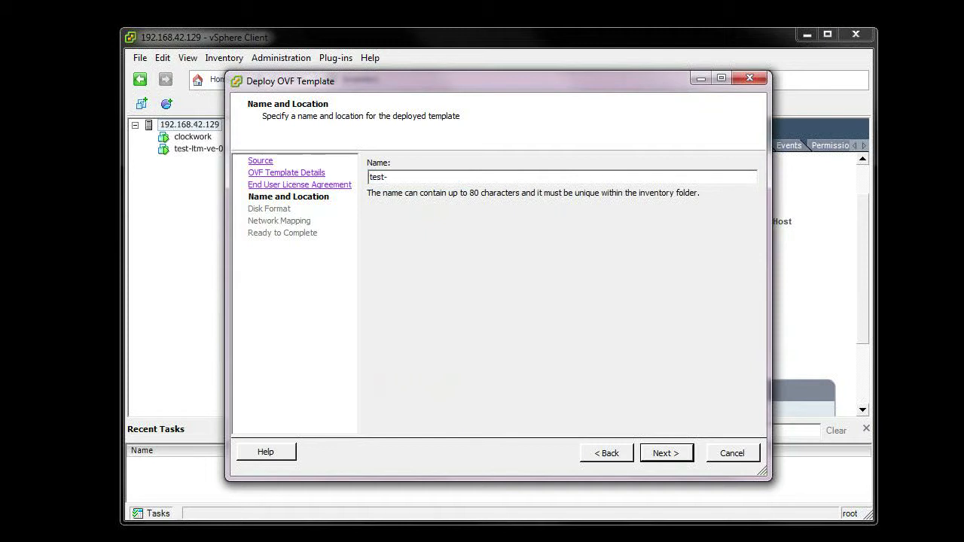
pyautogui.write('ltm-ve-01')
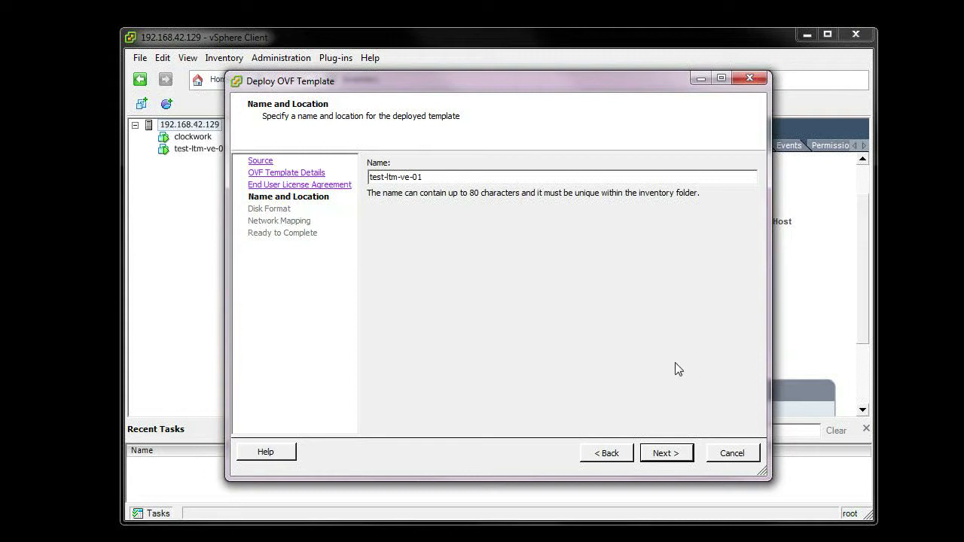
pyautogui.click(666, 453)
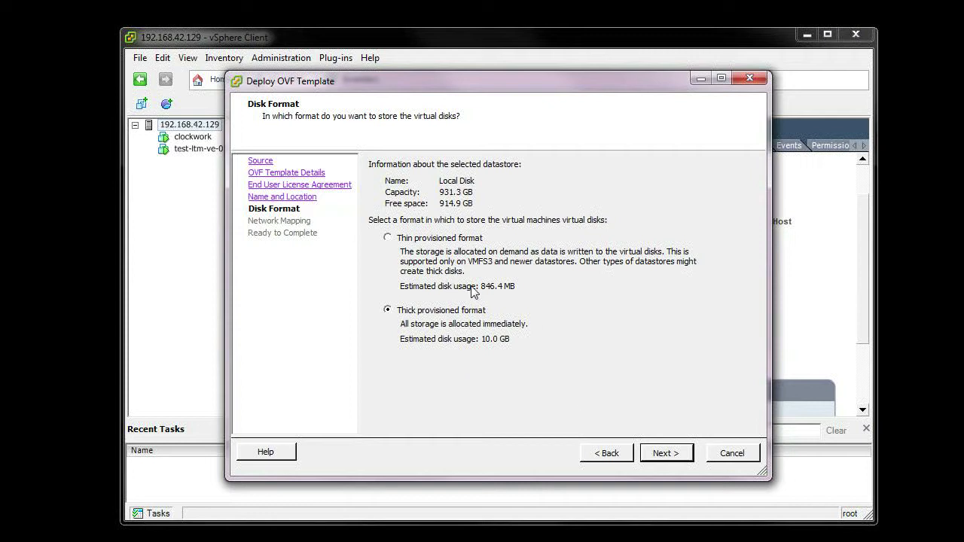
pyautogui.moveTo(475, 328)
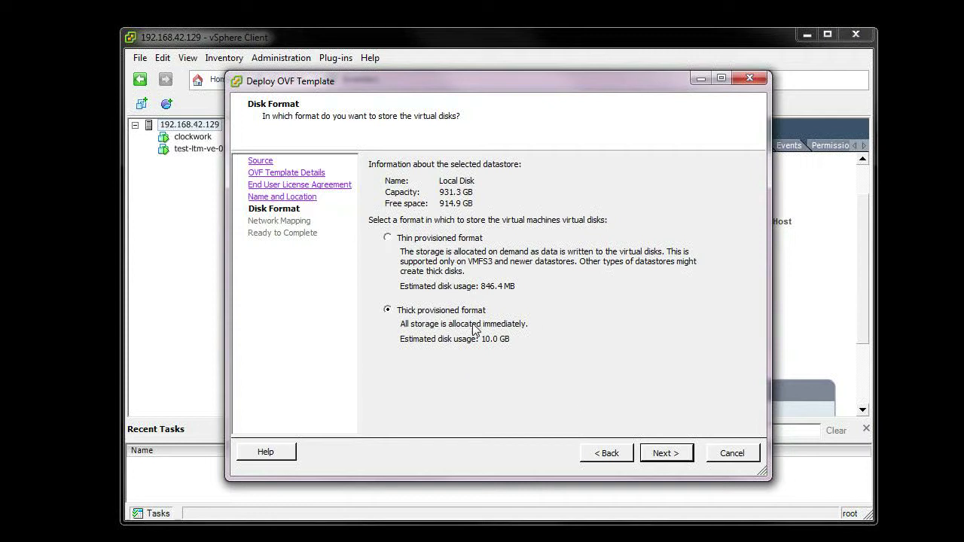
pyautogui.moveTo(624, 426)
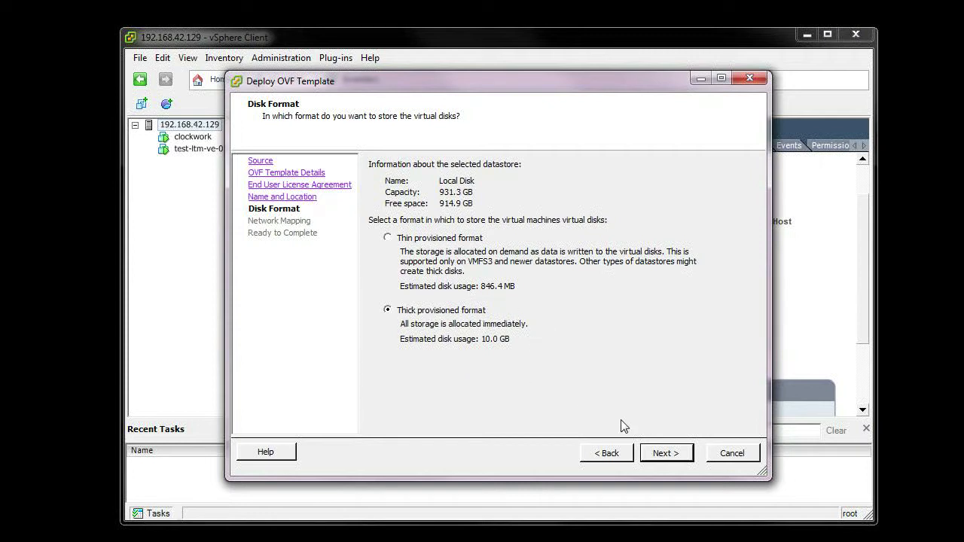
# Keep Thick provisioned format and continue to network mapping.
pyautogui.click(666, 452)
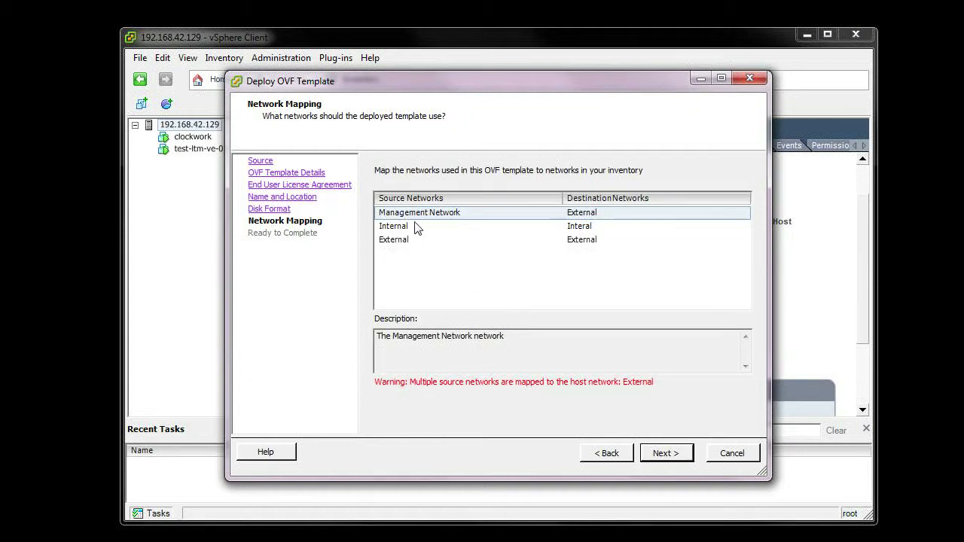
pyautogui.moveTo(426, 217)
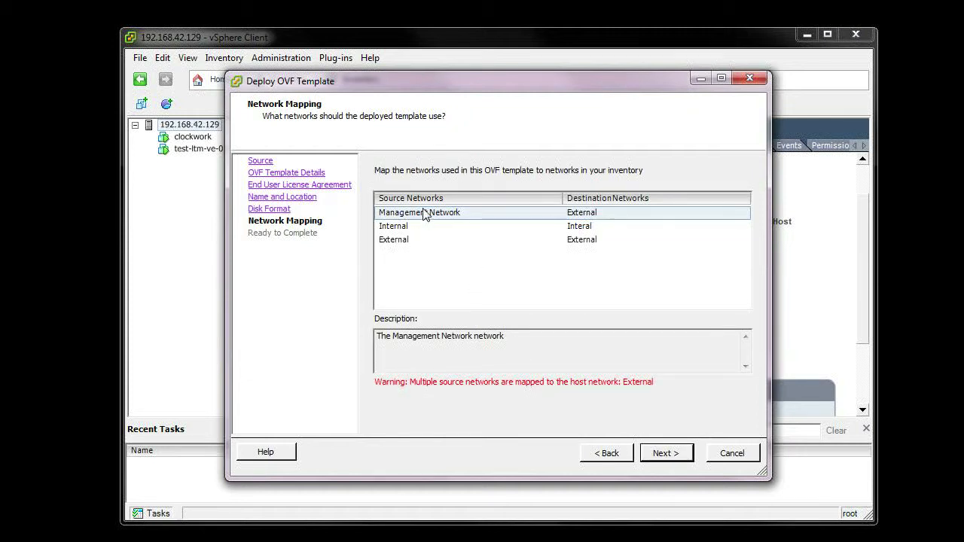
pyautogui.moveTo(532, 215)
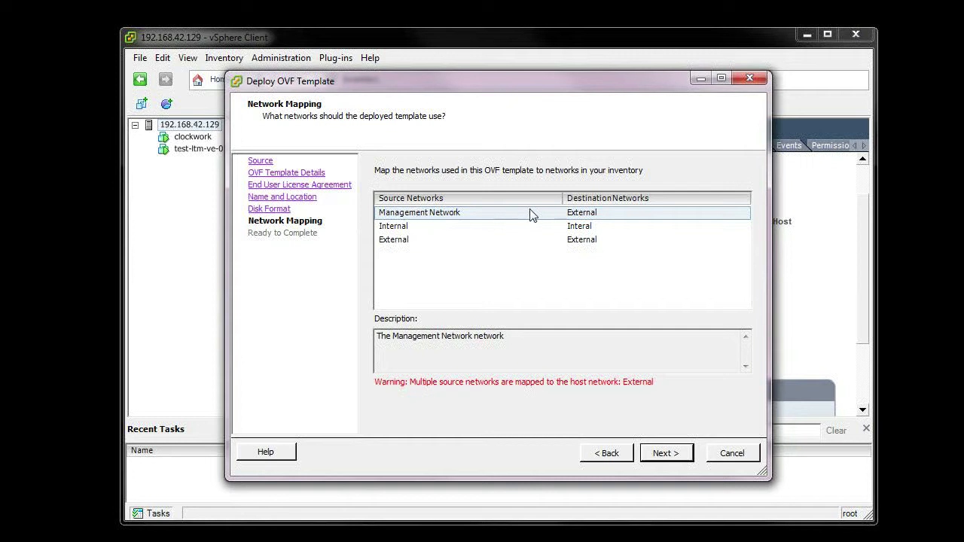
pyautogui.moveTo(550, 224)
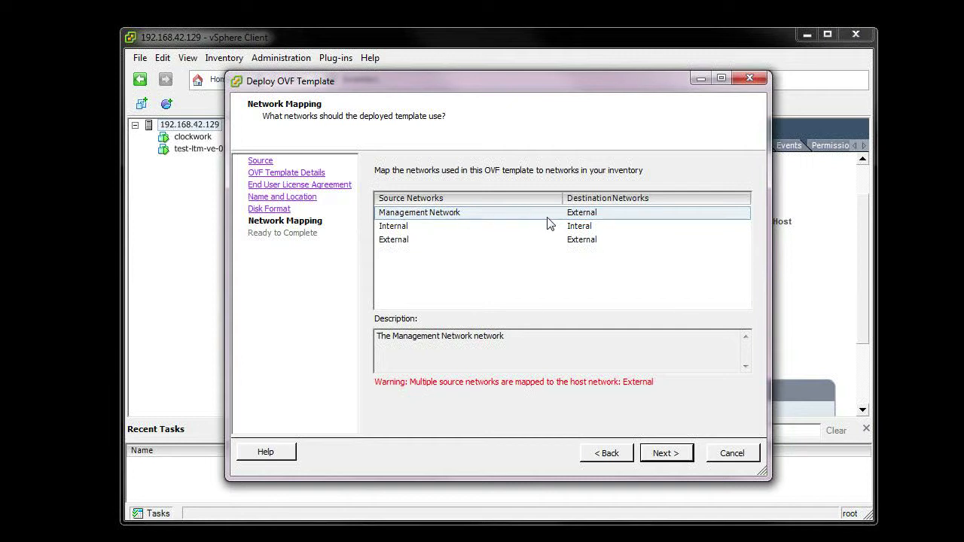
pyautogui.moveTo(554, 218)
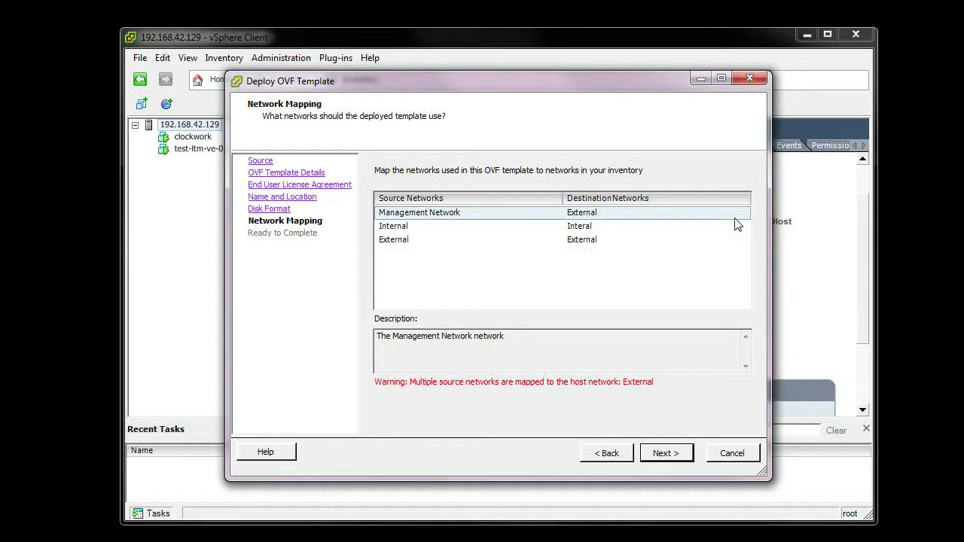
pyautogui.moveTo(610, 224)
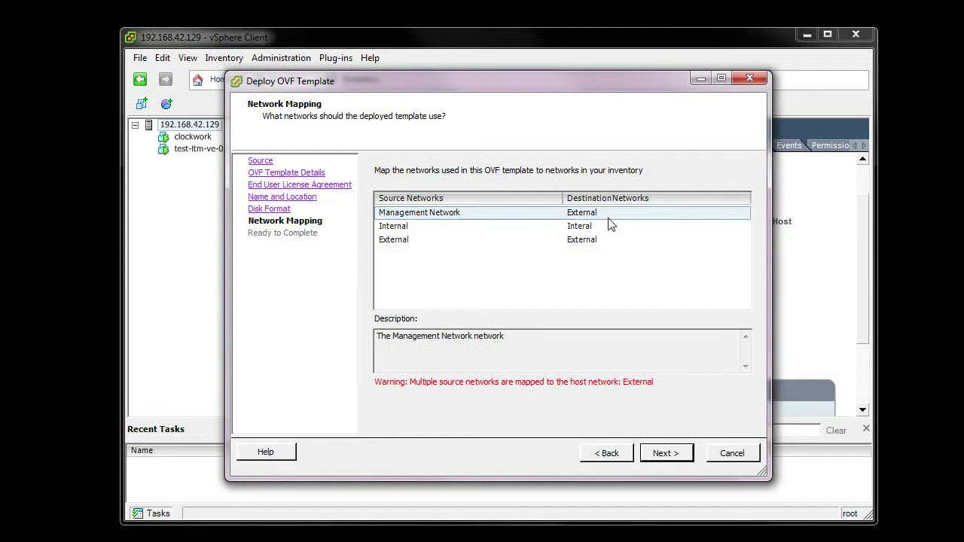
pyautogui.moveTo(670, 468)
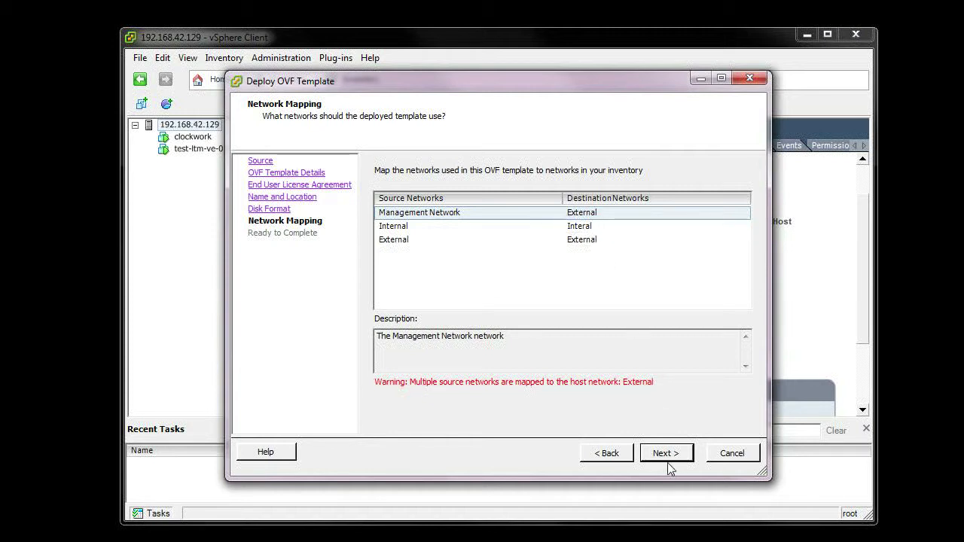
pyautogui.moveTo(425, 256)
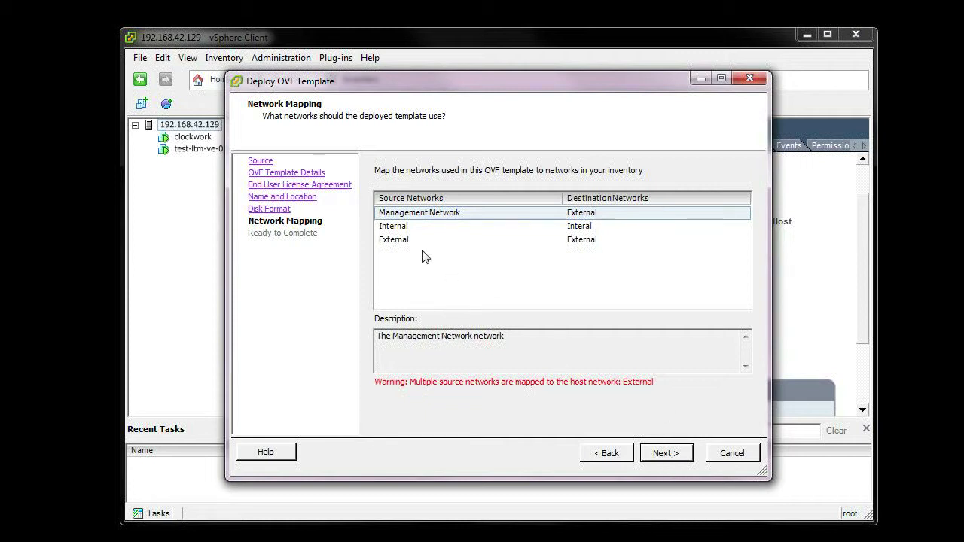
pyautogui.moveTo(421, 221)
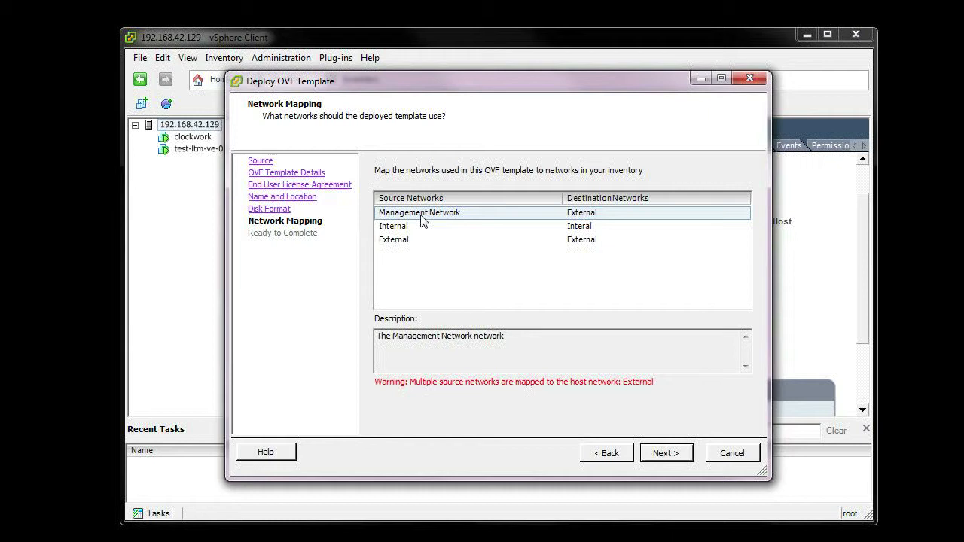
pyautogui.moveTo(433, 219)
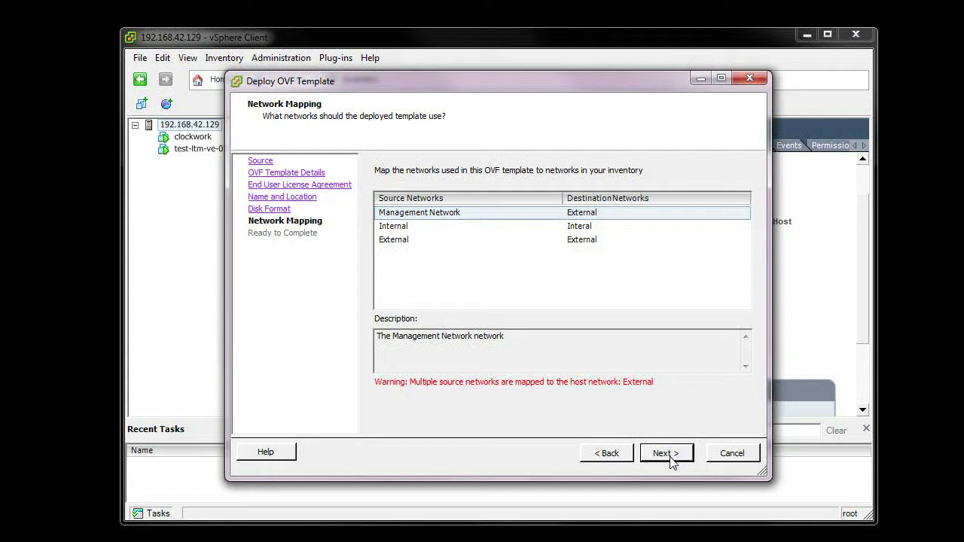
# Review the Ready to Complete summary and finish deploying test-ltm-ve-02.
pyautogui.click(666, 453)
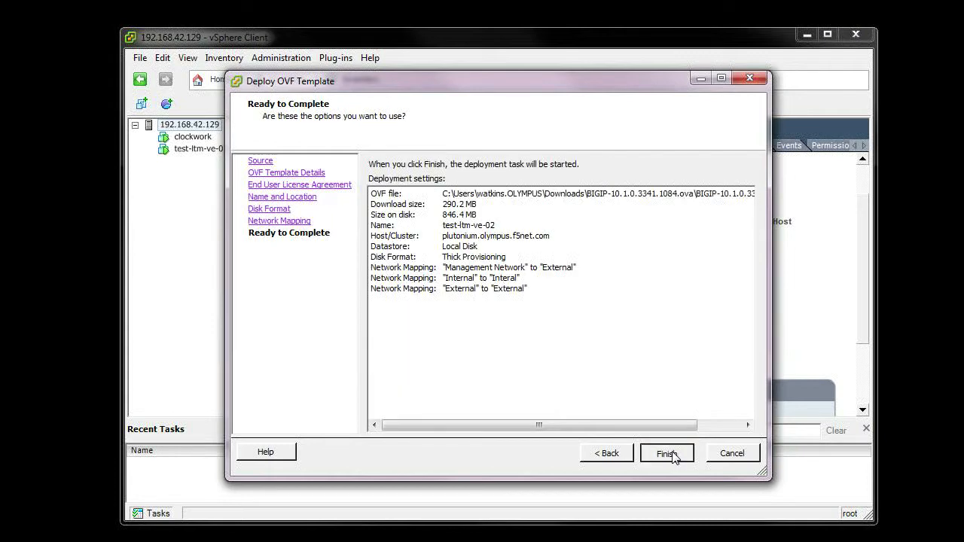
pyautogui.click(666, 453)
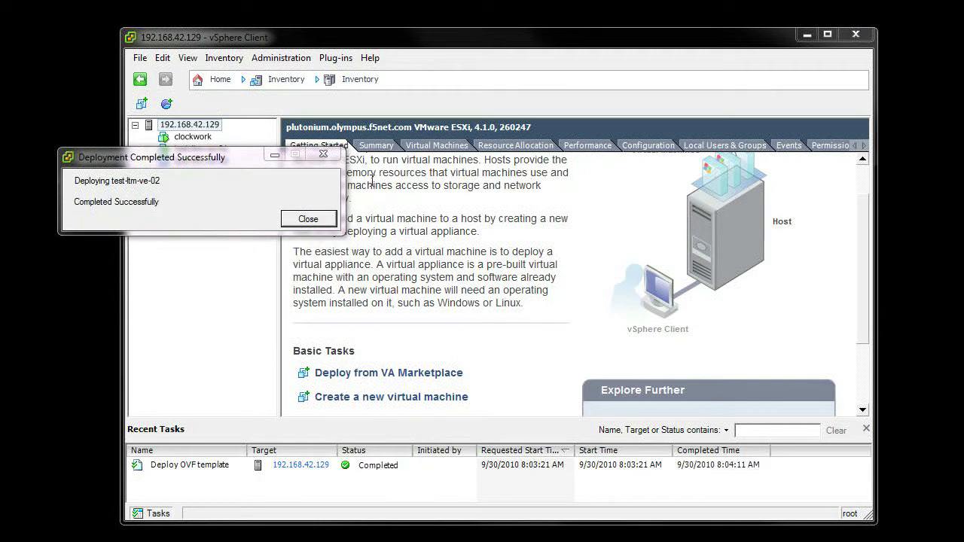
# Dismiss the deployment notice, select test-ltm-ve-02 and show its console.
pyautogui.click(308, 218)
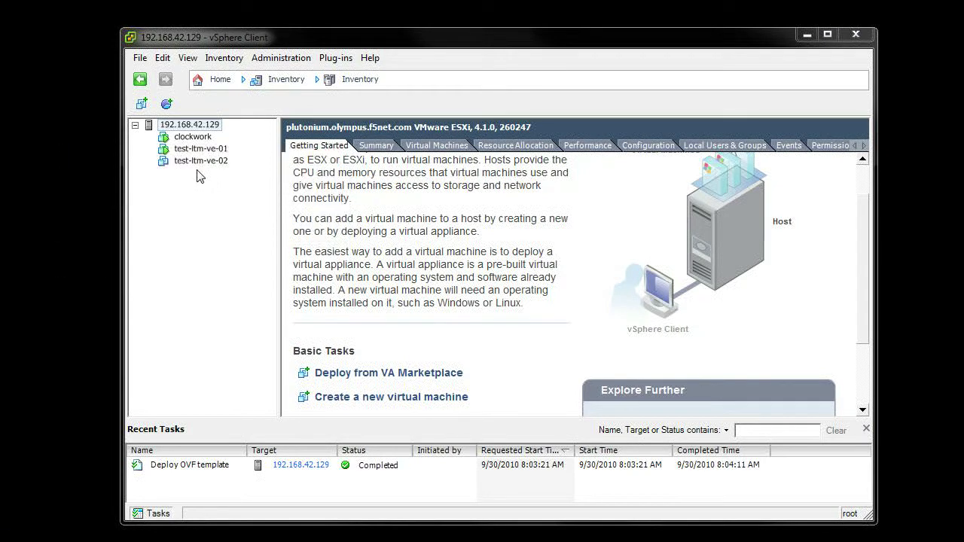
pyautogui.click(201, 160)
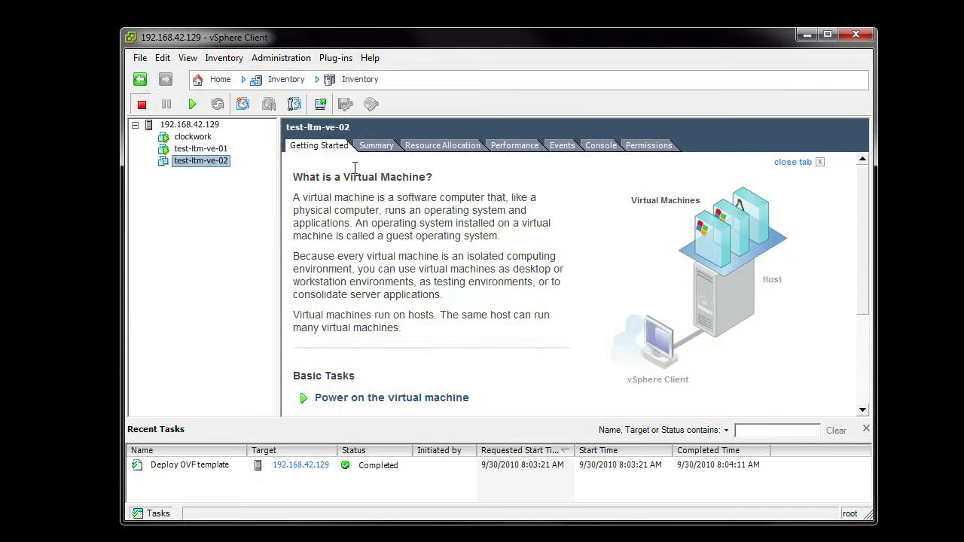
pyautogui.moveTo(872, 352)
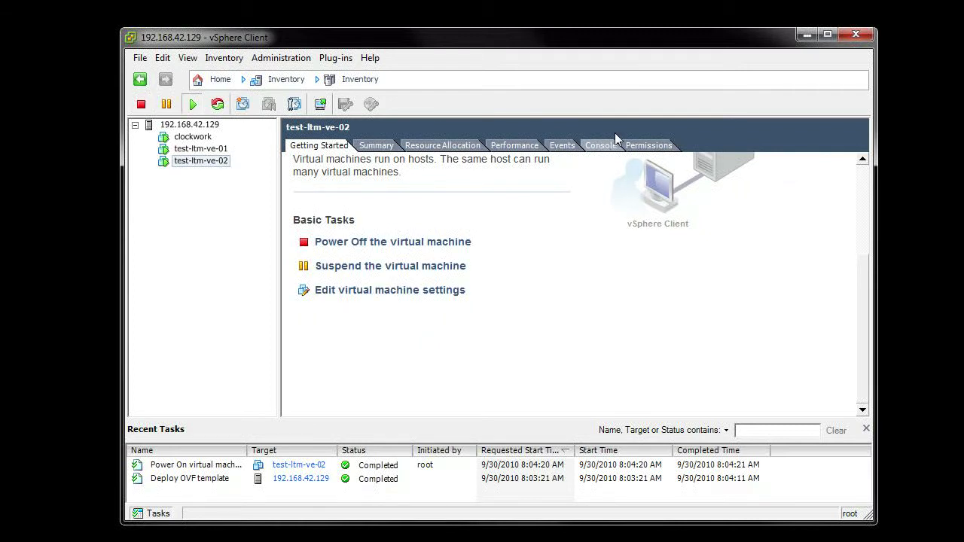
pyautogui.moveTo(599, 159)
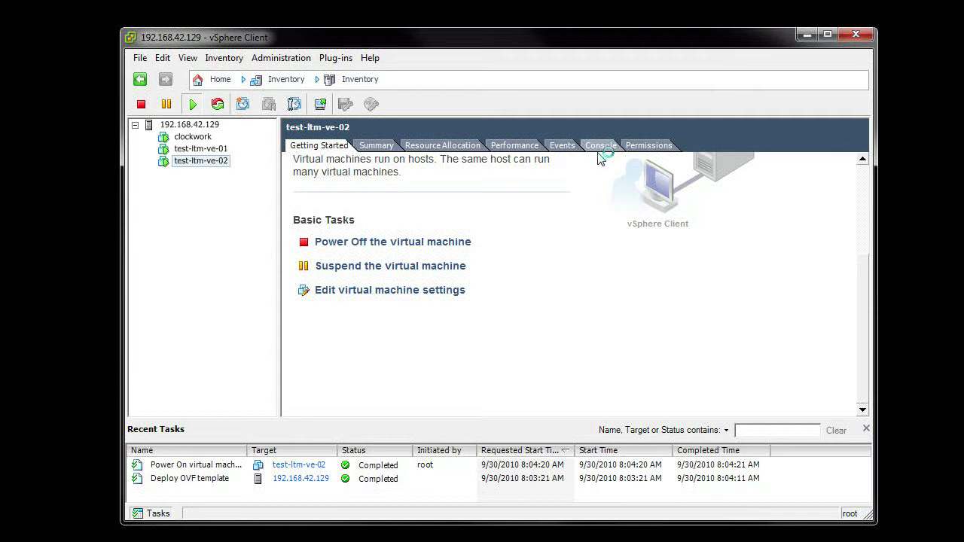
pyautogui.moveTo(603, 150)
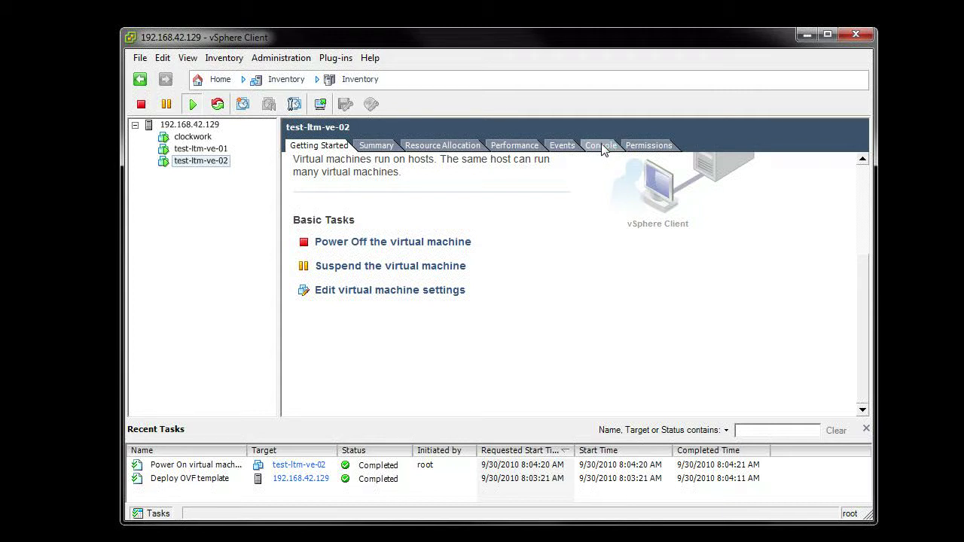
pyautogui.click(600, 145)
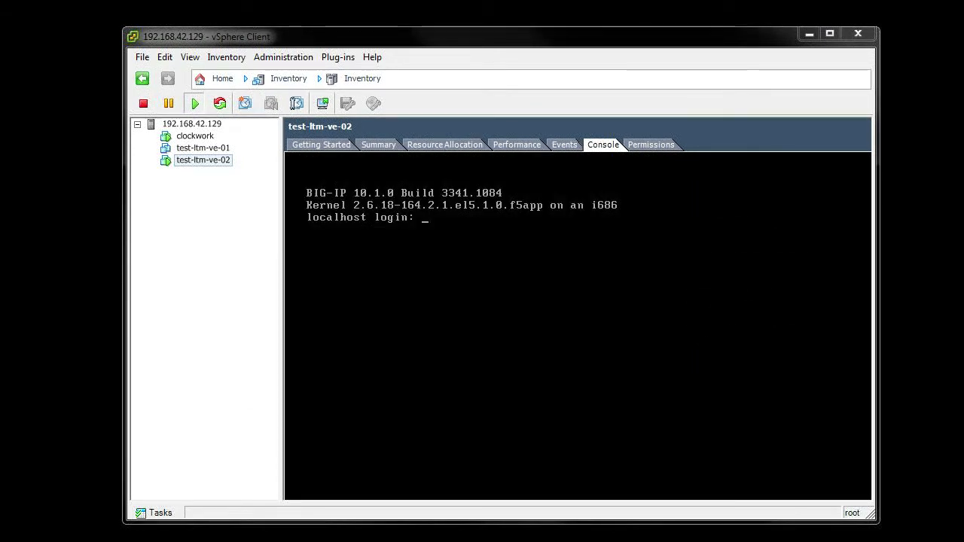
# Log in to the test-ltm-ve-02 BIG-IP console as root.
pyautogui.write('ro')
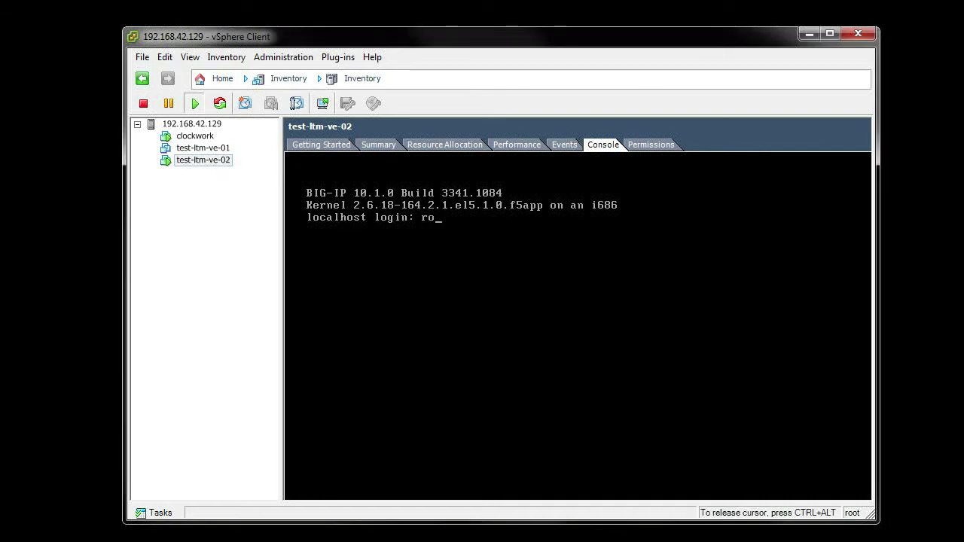
pyautogui.press('Return')
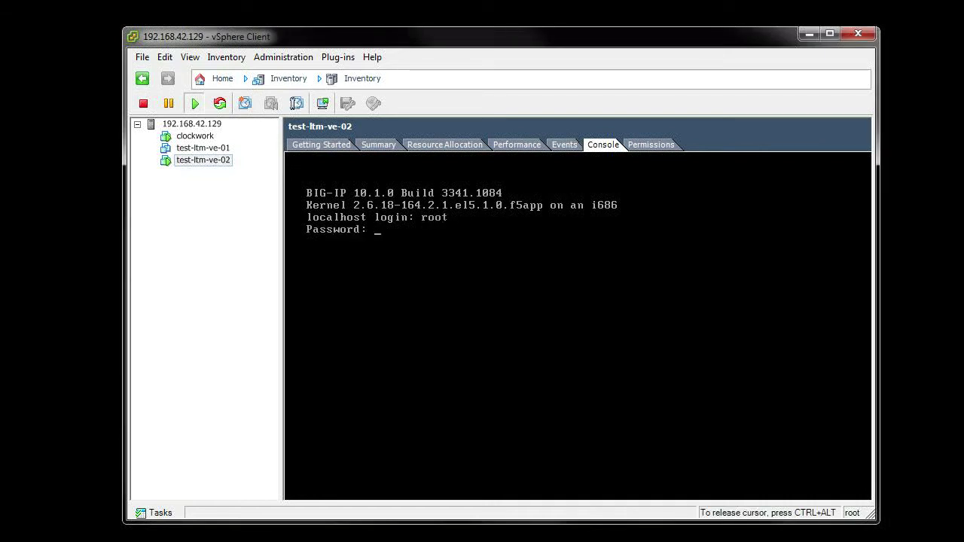
pyautogui.press('Return')
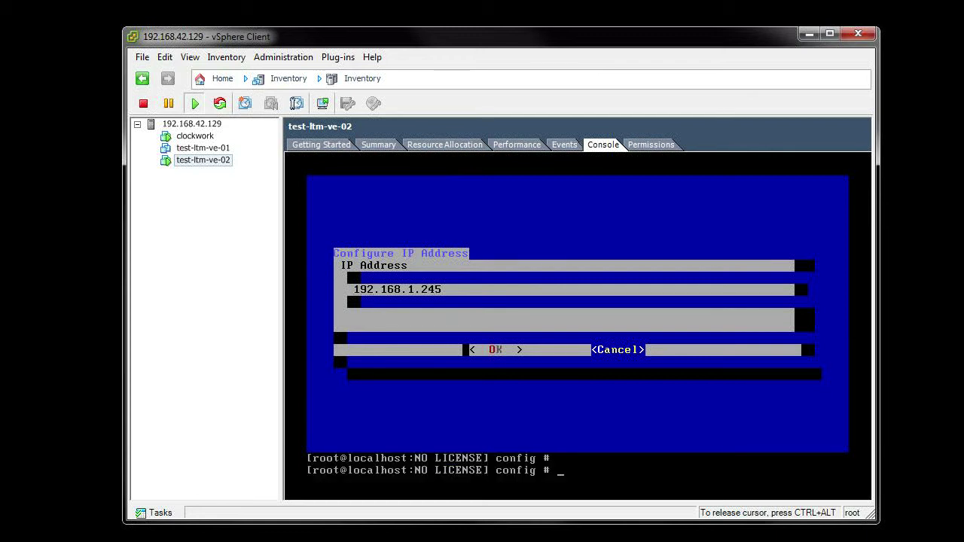
pyautogui.moveTo(646, 125)
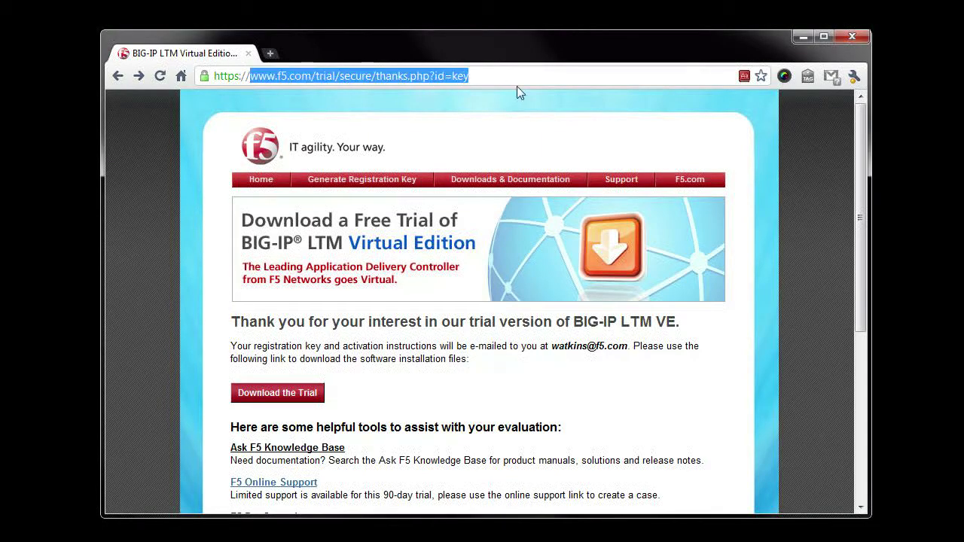
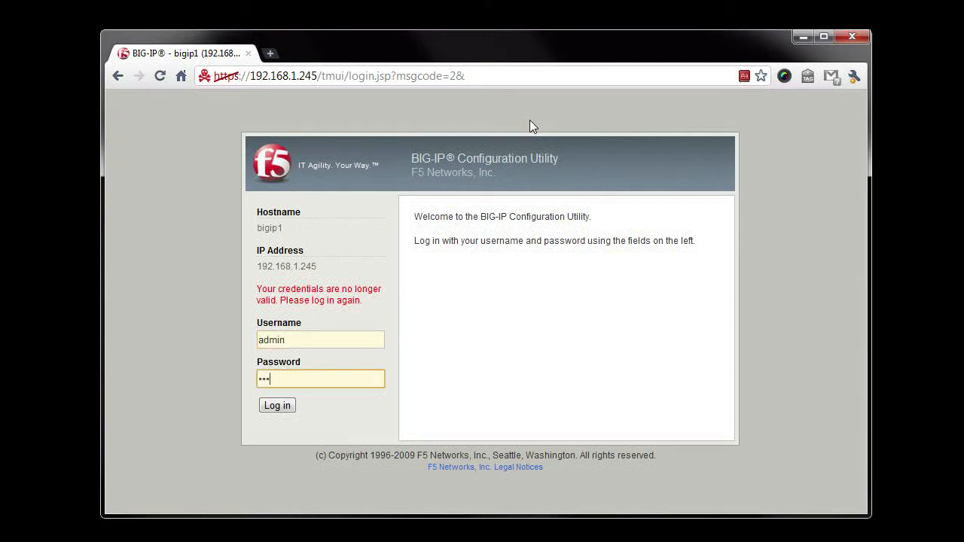
pyautogui.click(277, 406)
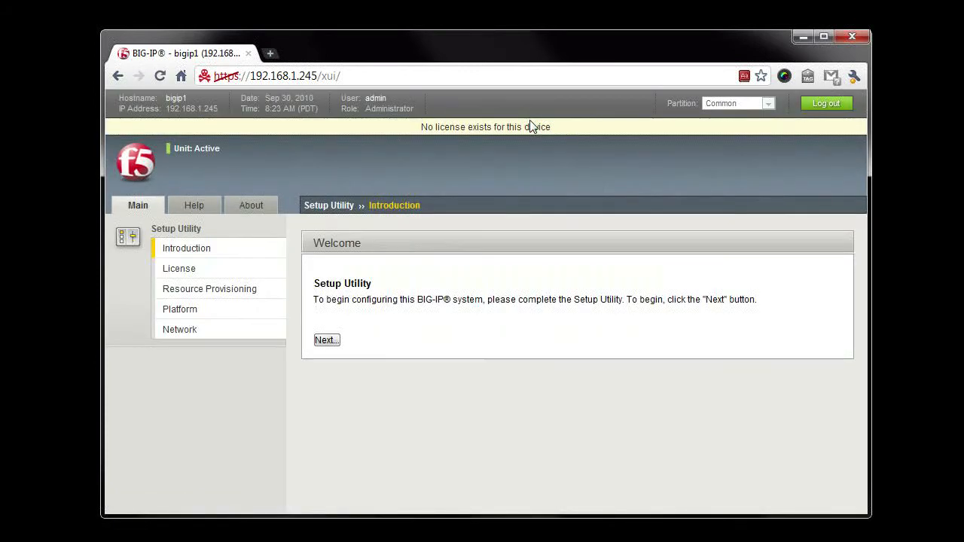
pyautogui.click(326, 339)
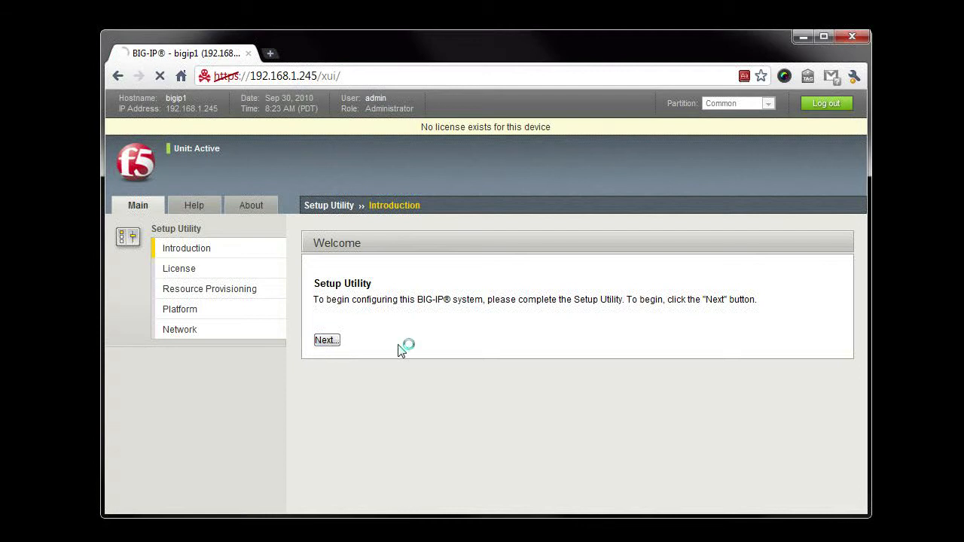
pyautogui.click(326, 340)
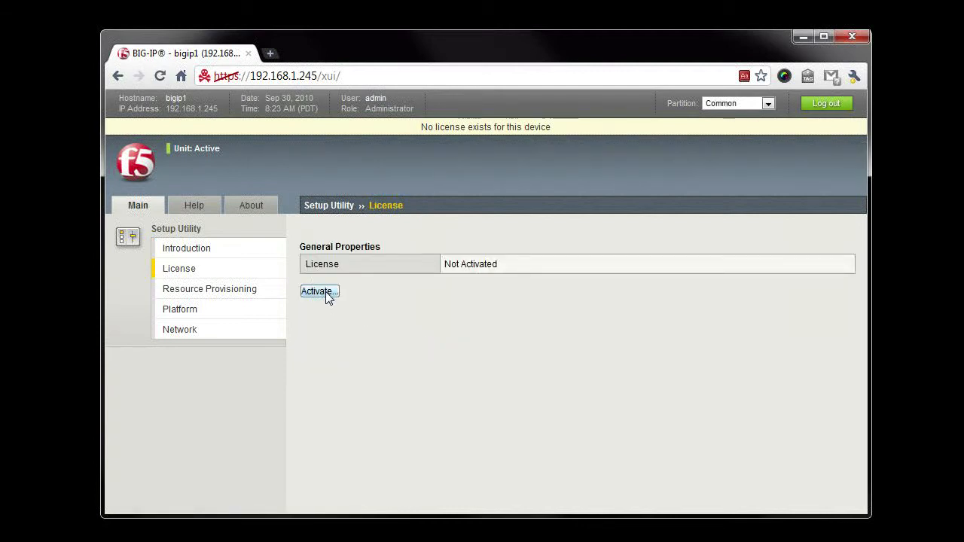
pyautogui.click(319, 291)
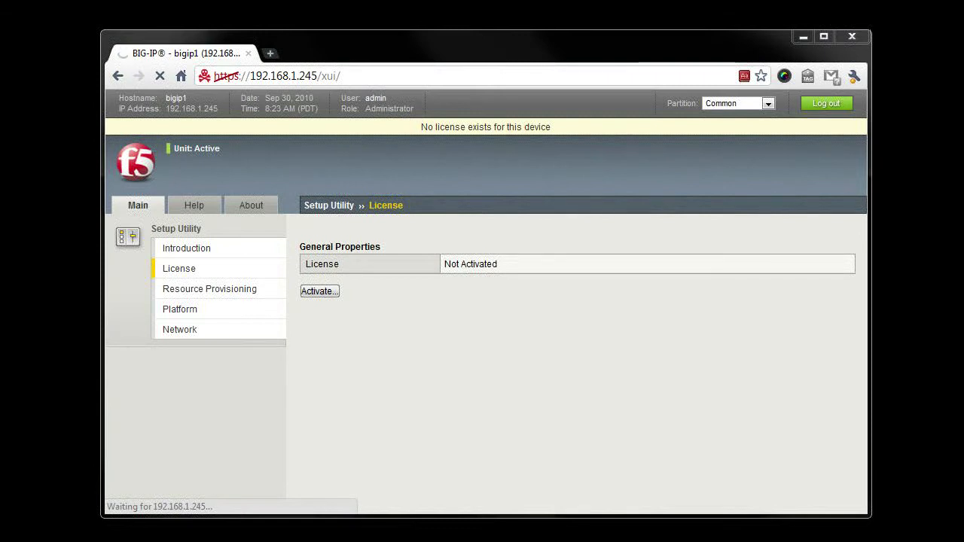
pyautogui.click(319, 291)
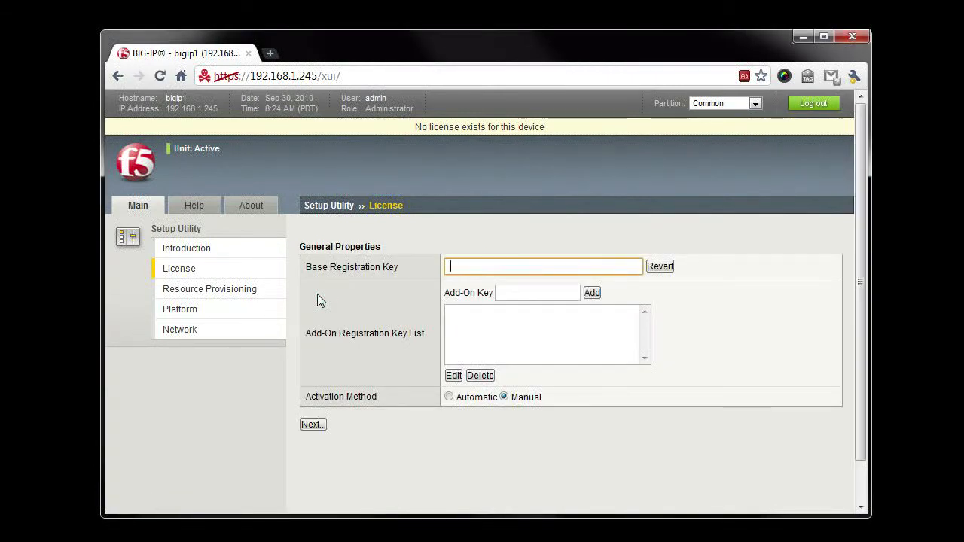
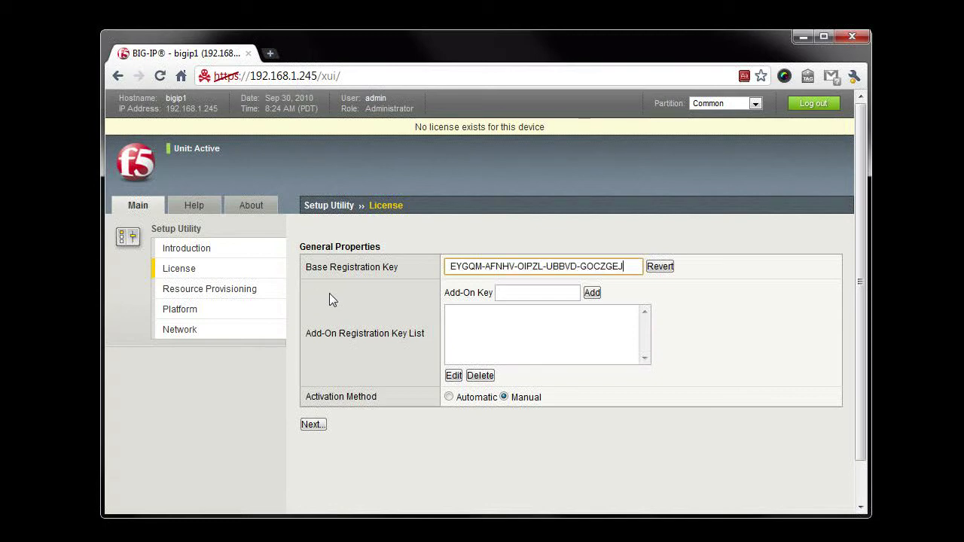
pyautogui.click(312, 424)
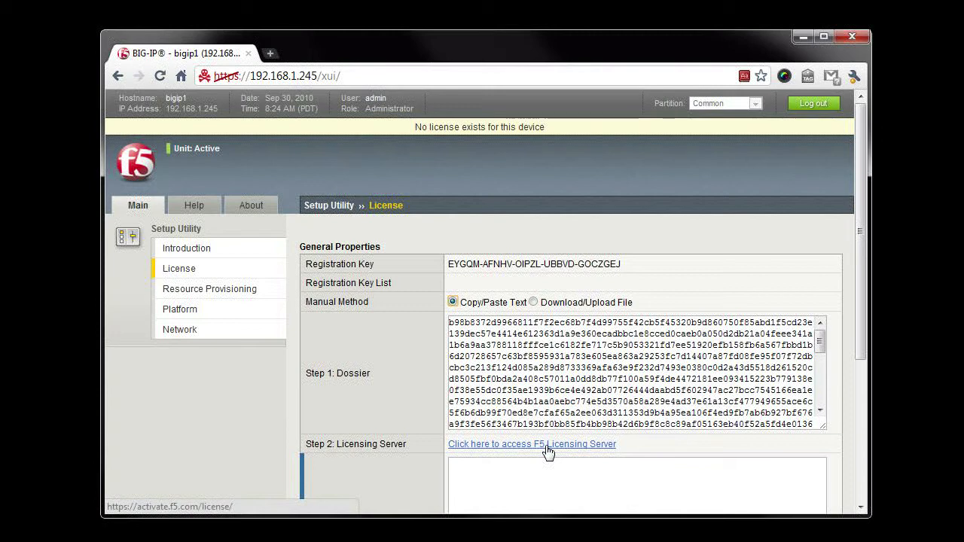
# Open the F5 licensing server and submit the pasted dossier.
pyautogui.click(532, 444)
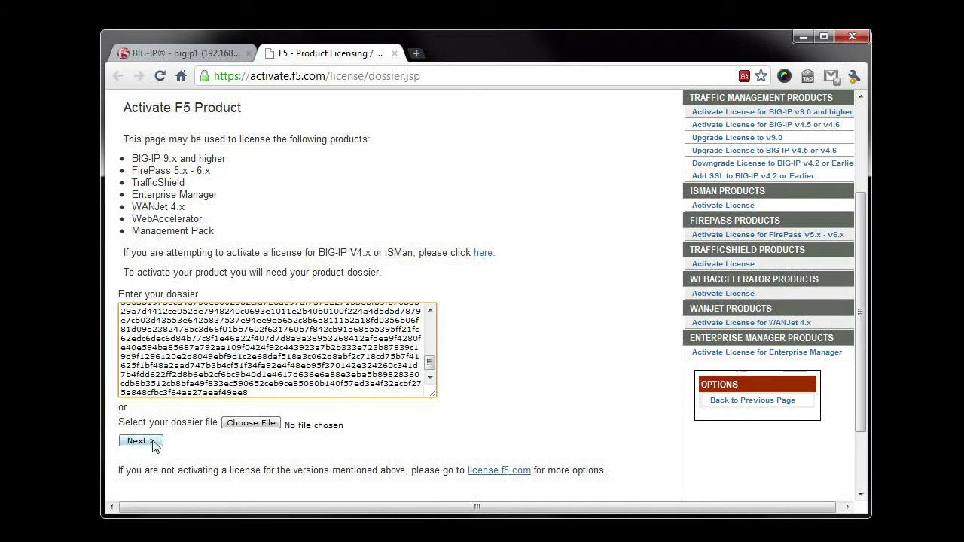
pyautogui.click(140, 440)
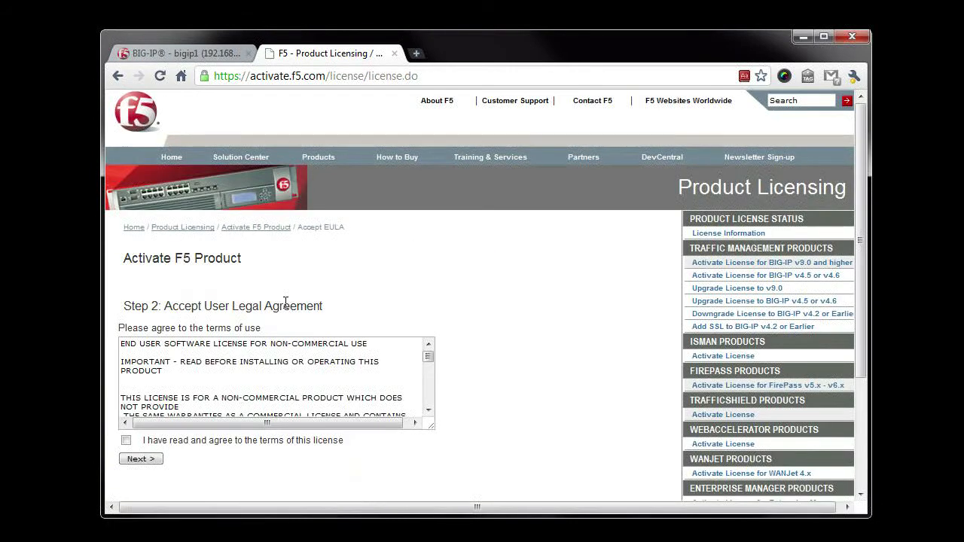
# Agree to the F5 license terms and generate the BIG-IP license key file.
pyautogui.scroll(-3)
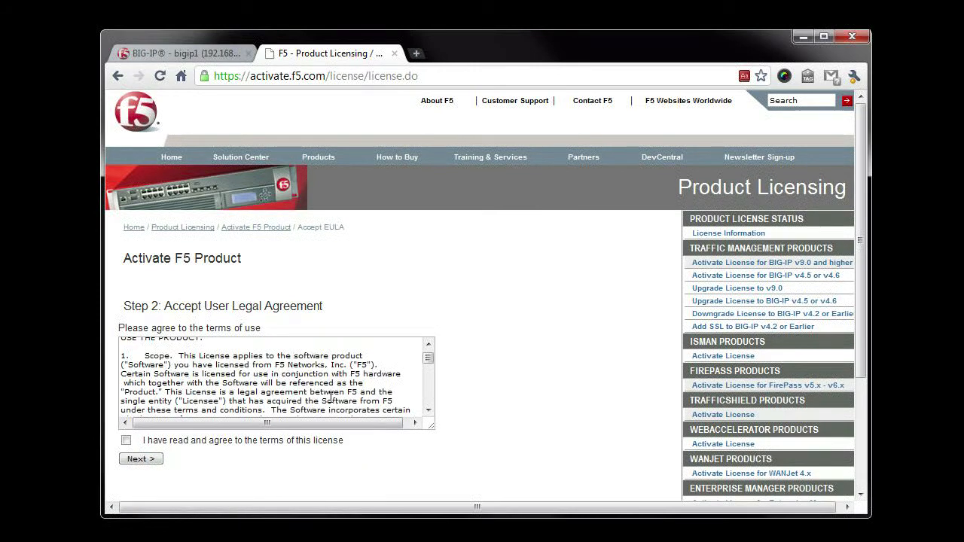
pyautogui.click(141, 459)
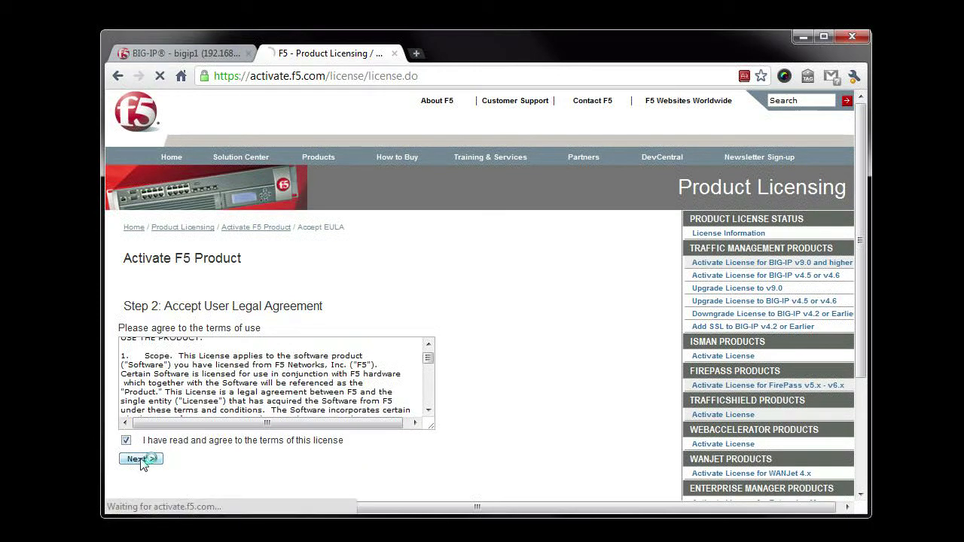
pyautogui.click(140, 459)
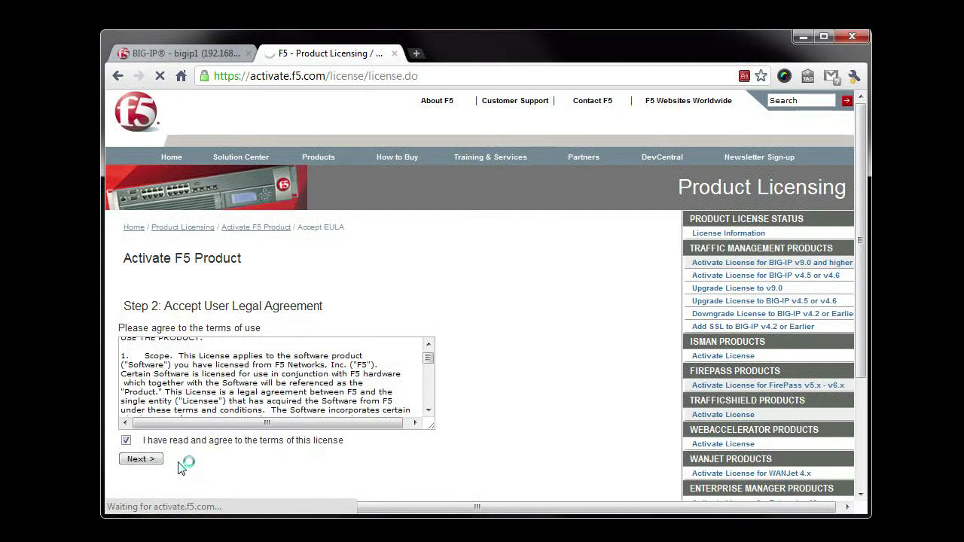
pyautogui.click(140, 459)
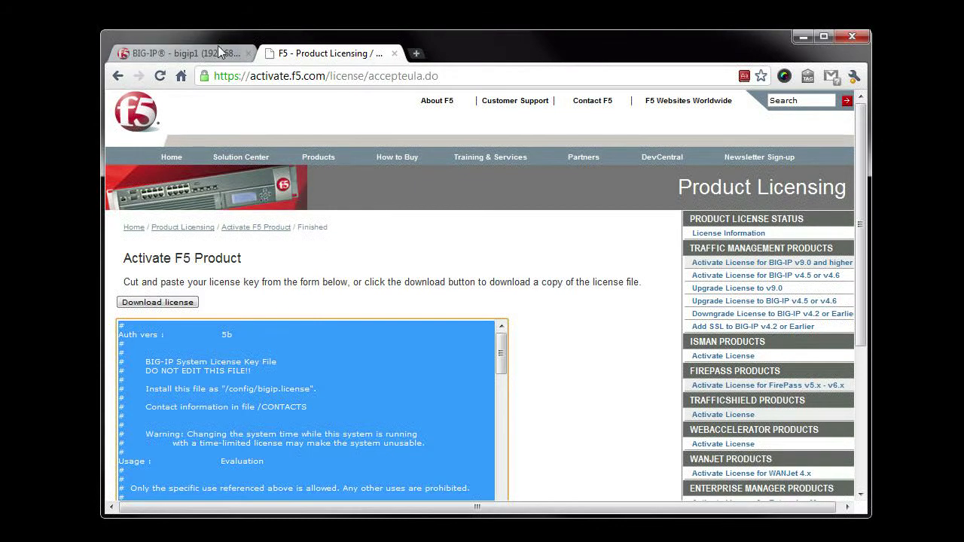
# Back on the BIG-IP setup page, submit the pasted license to activate the system.
pyautogui.click(181, 52)
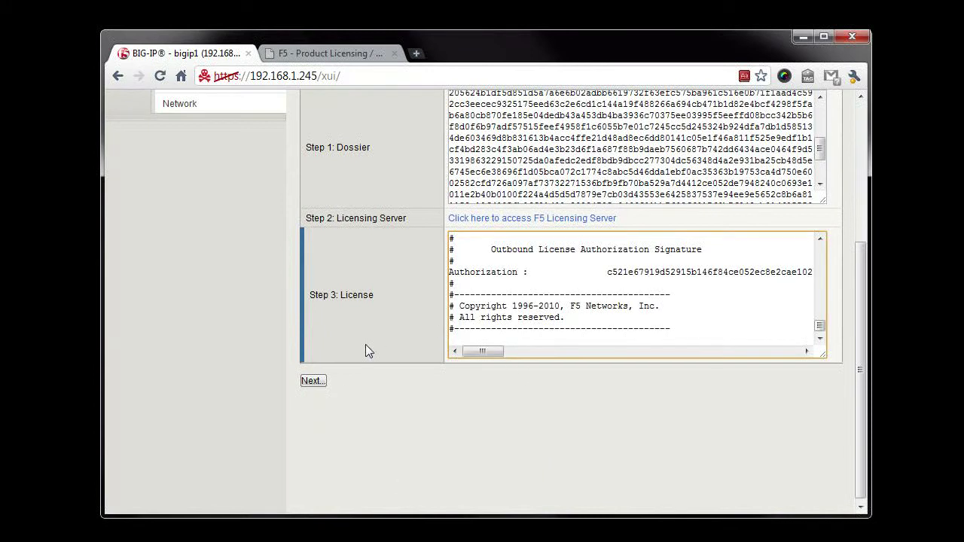
pyautogui.click(313, 380)
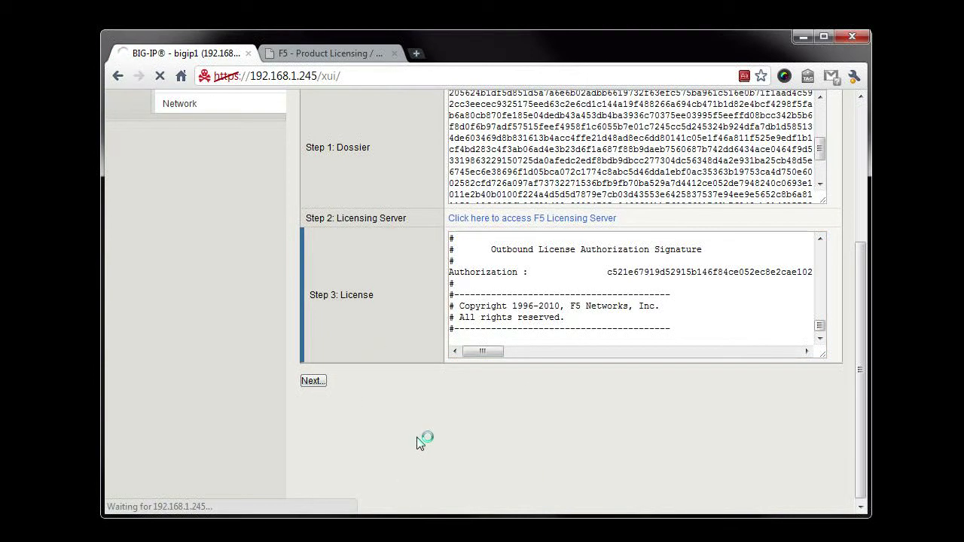
pyautogui.click(312, 381)
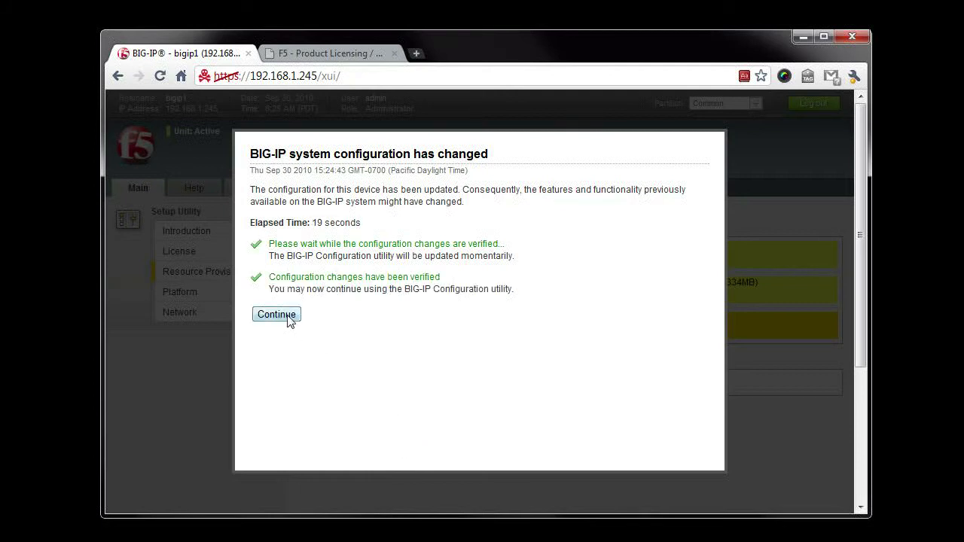
# Accept the provisioning, enter host name test-ltm-ve-02 and account passwords, and save the platform settings.
pyautogui.click(276, 314)
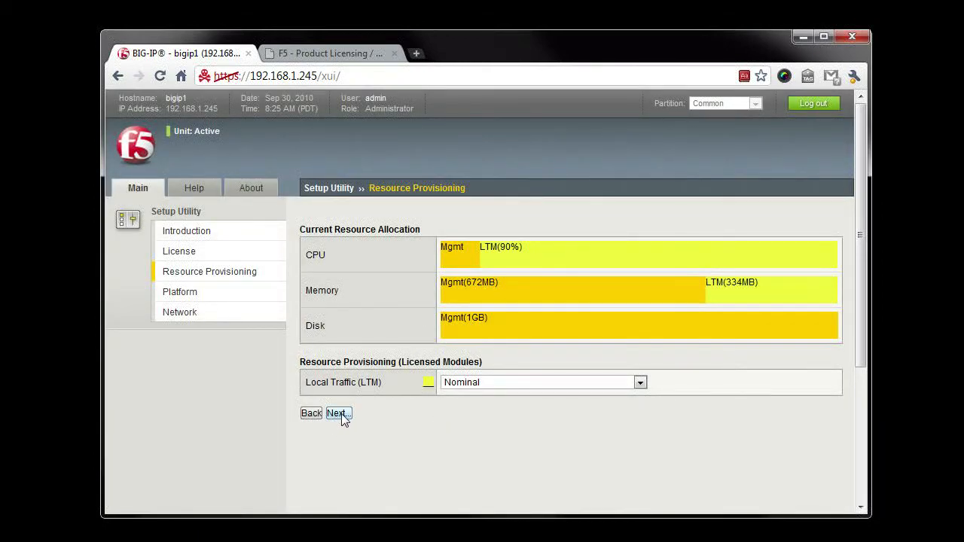
pyautogui.click(336, 413)
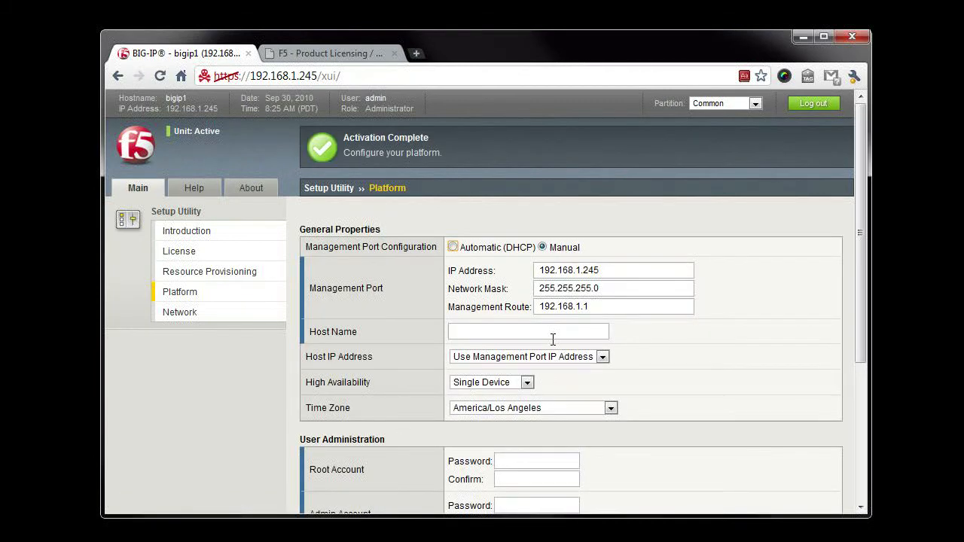
pyautogui.write('test')
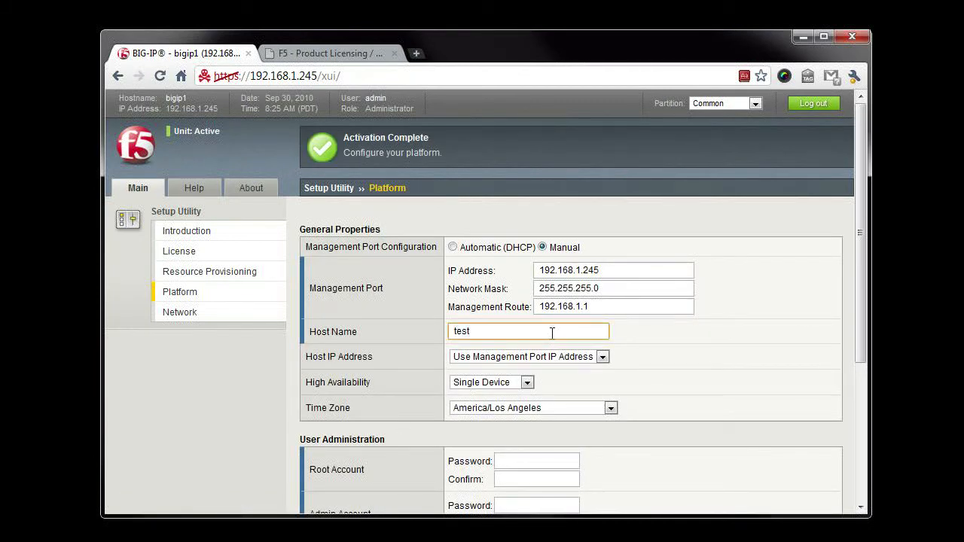
pyautogui.write('-ltm-')
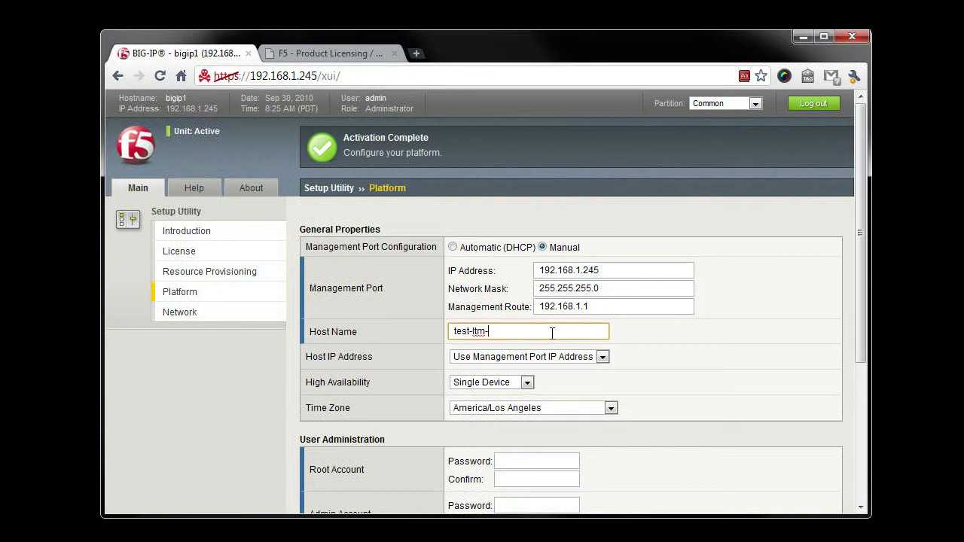
pyautogui.write('ve-02')
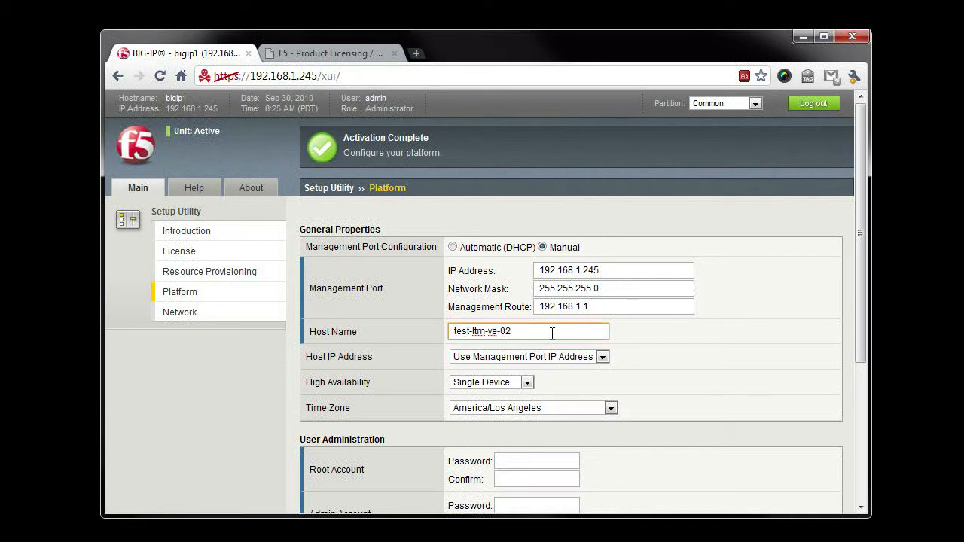
pyautogui.moveTo(561, 336)
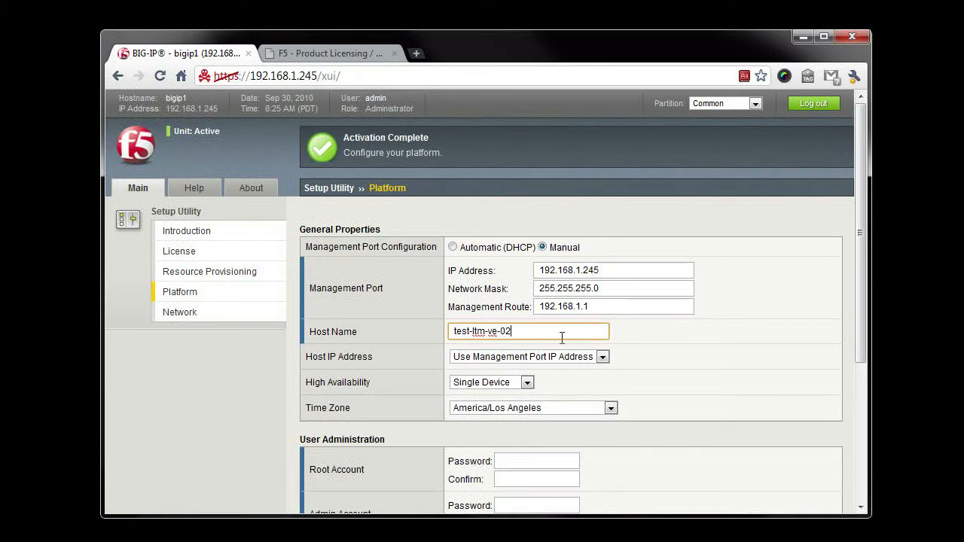
pyautogui.scroll(-3)
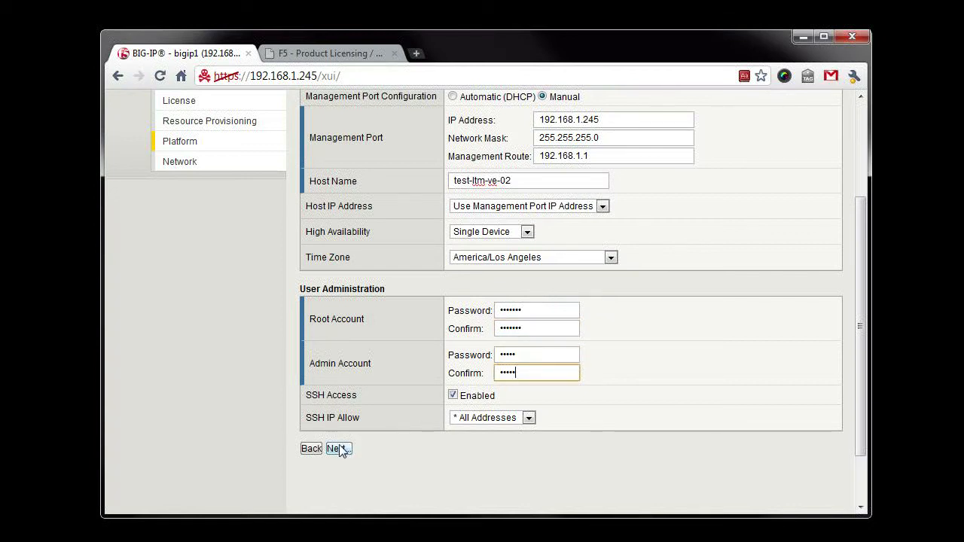
pyautogui.click(336, 448)
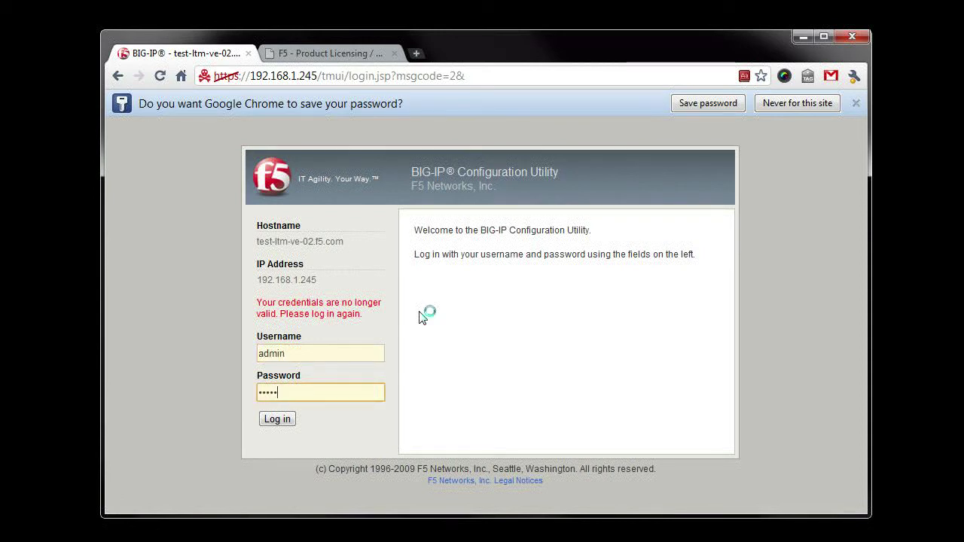
# Log back in and give the internal VLAN self IP 10.0.0.1/255.255.255.0 with interface 1.1 untagged.
pyautogui.click(276, 419)
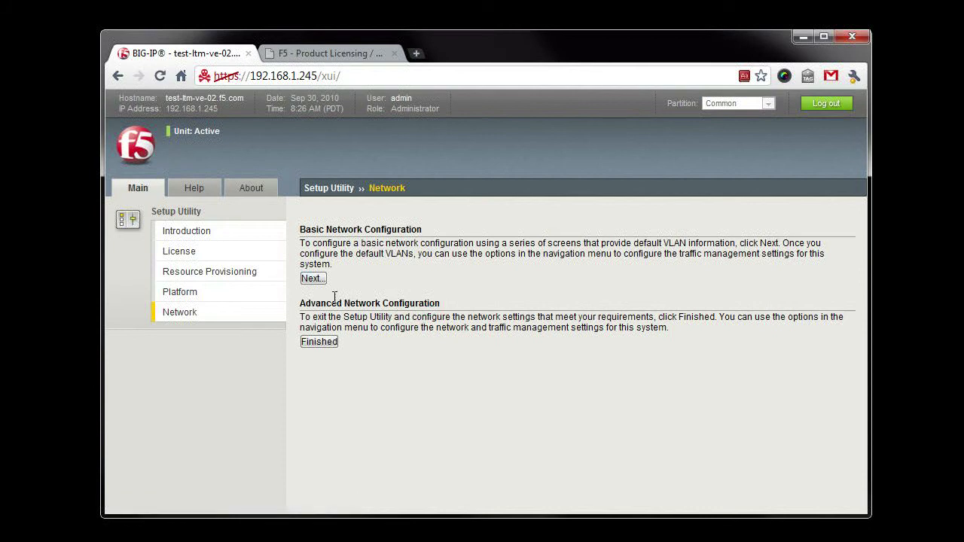
pyautogui.click(313, 278)
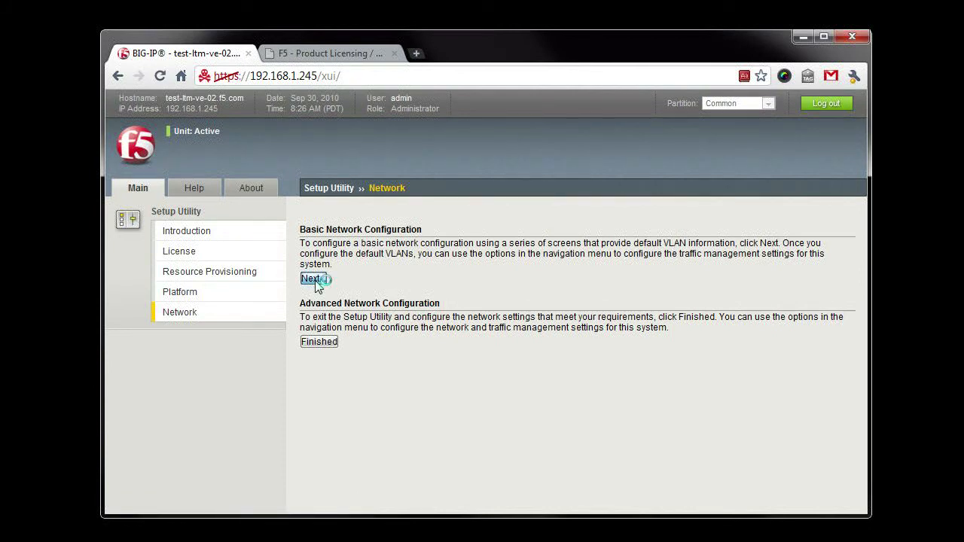
pyautogui.click(311, 279)
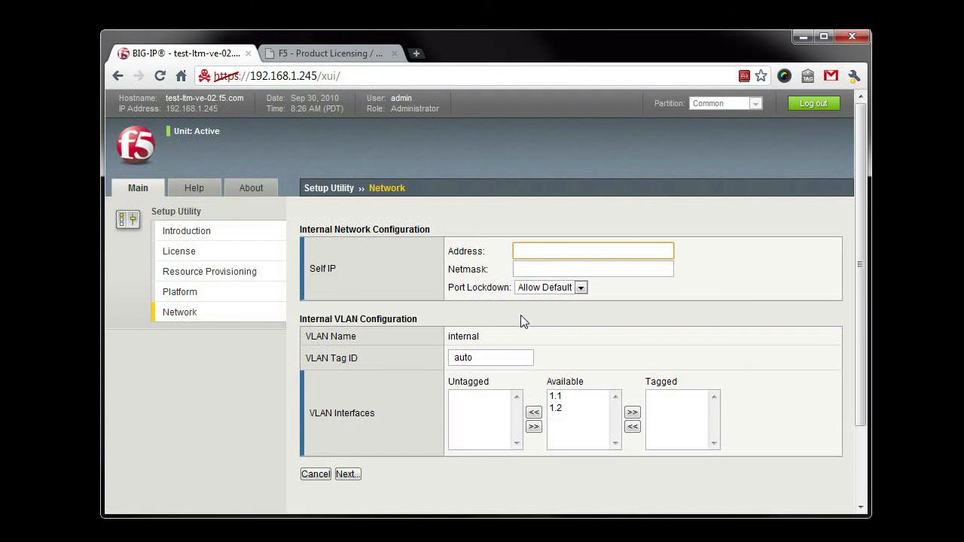
pyautogui.write('10.0.0.')
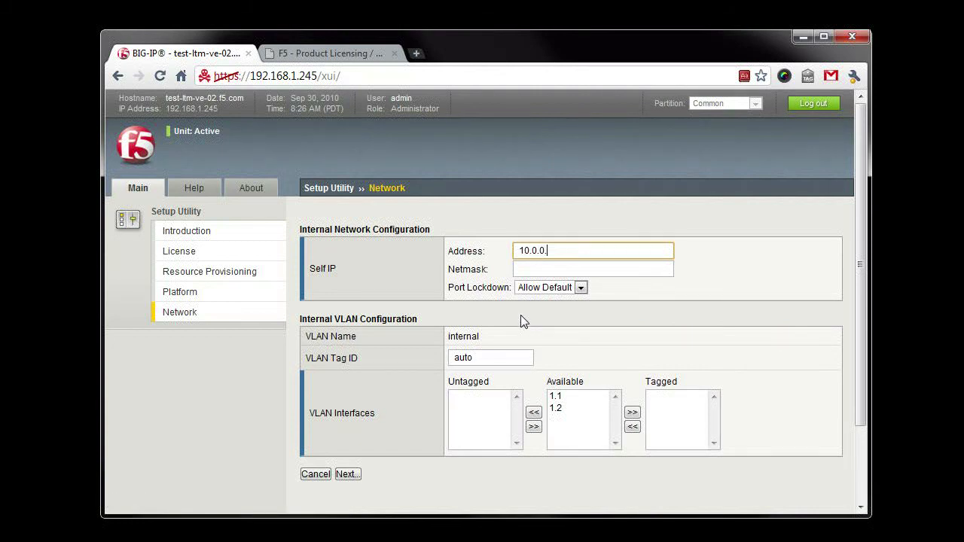
pyautogui.write('1')
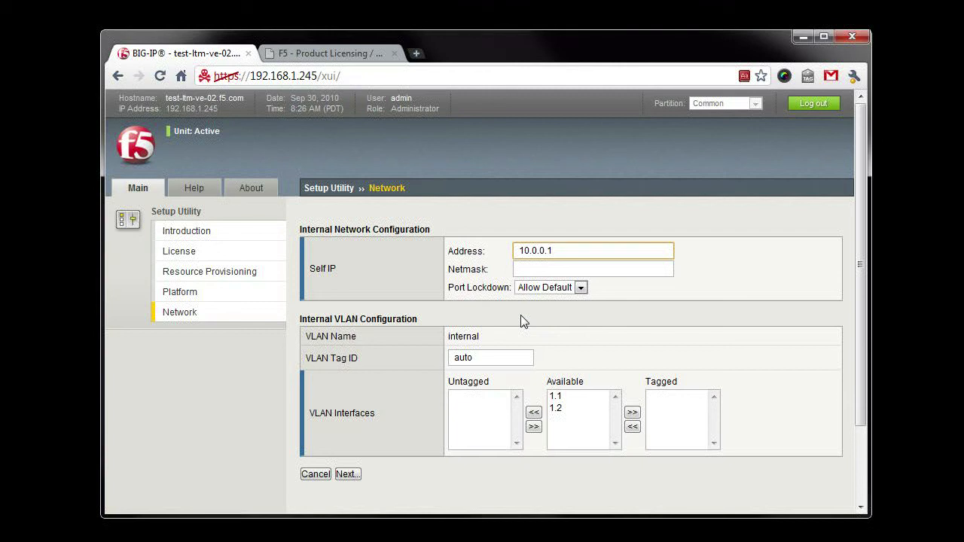
pyautogui.write('255.255.255.0')
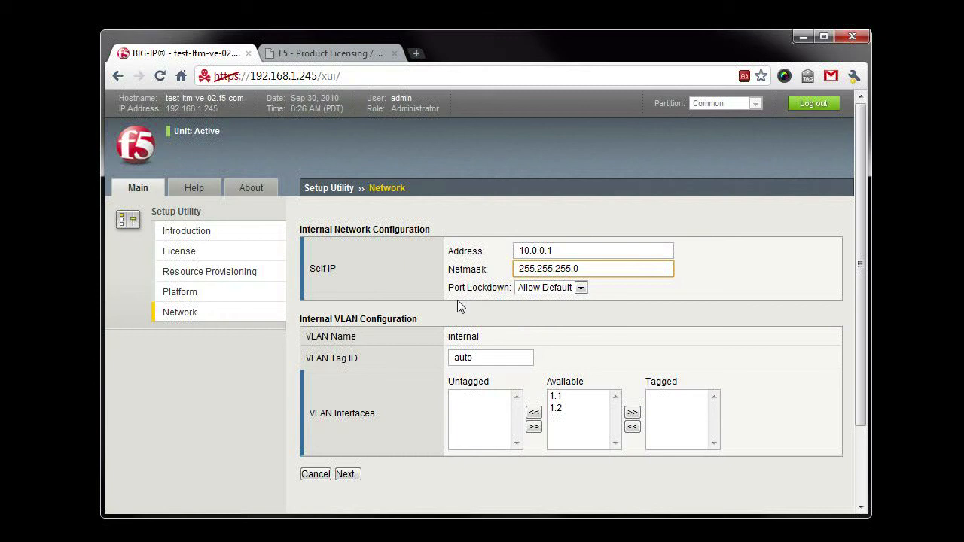
pyautogui.moveTo(538, 269)
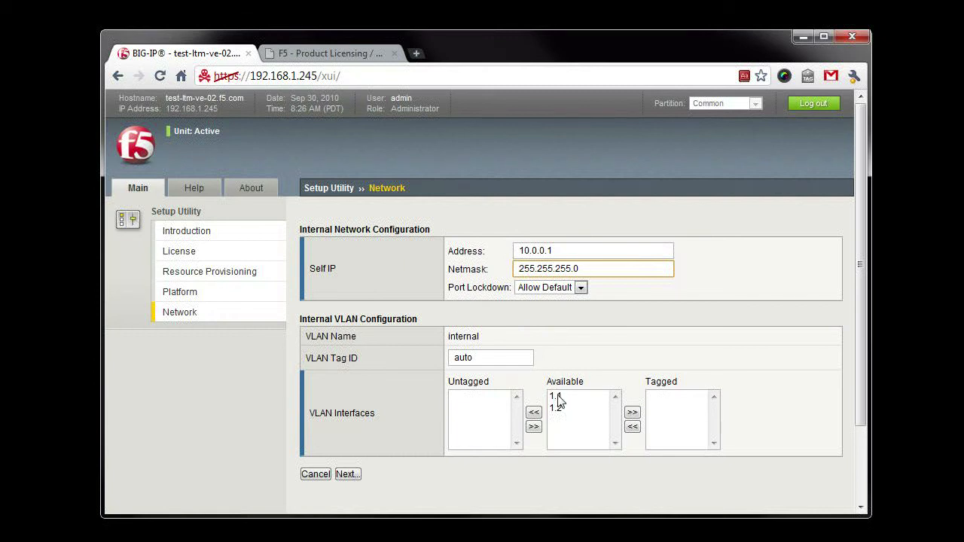
pyautogui.click(533, 412)
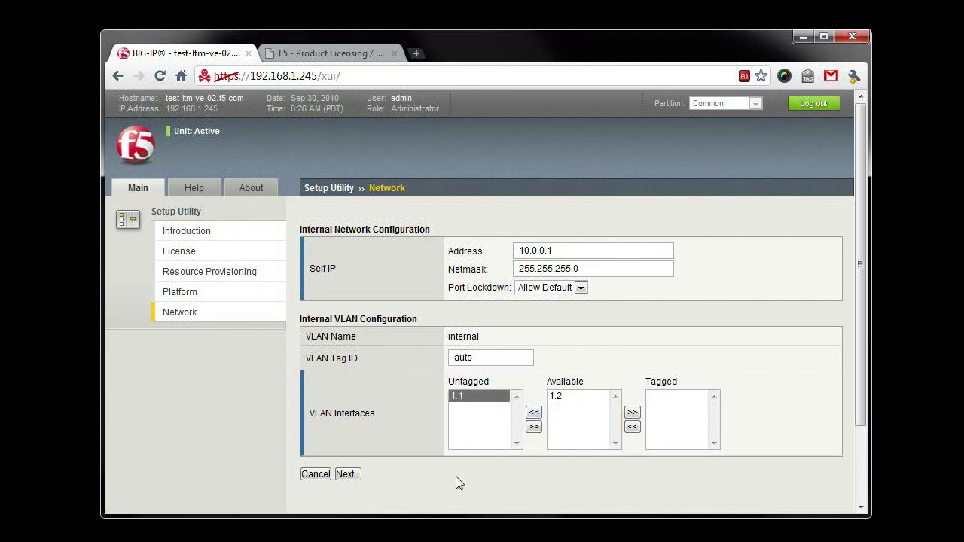
pyautogui.click(347, 474)
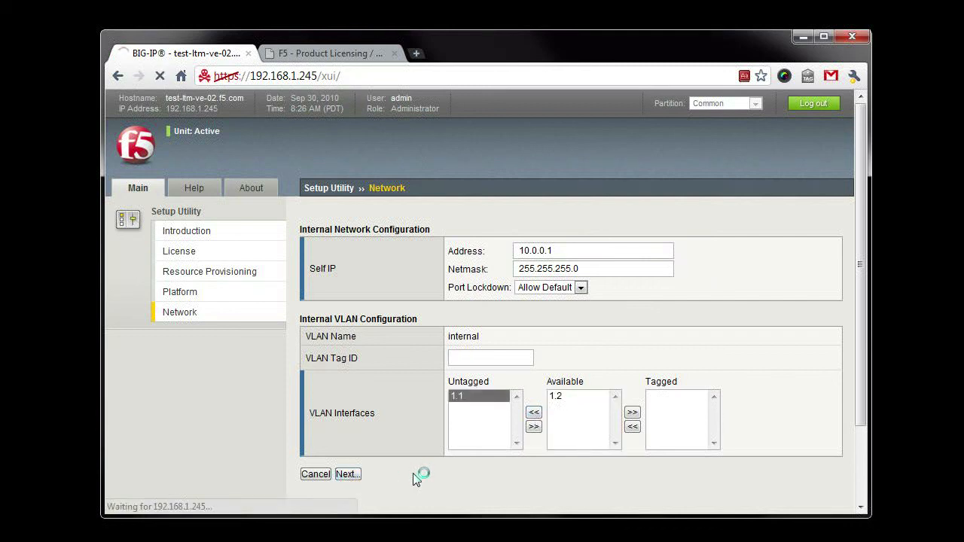
# Give the external VLAN self IP 192.168.0.1/255.255.255.0 with interface 1.2 untagged, and finish.
pyautogui.click(347, 474)
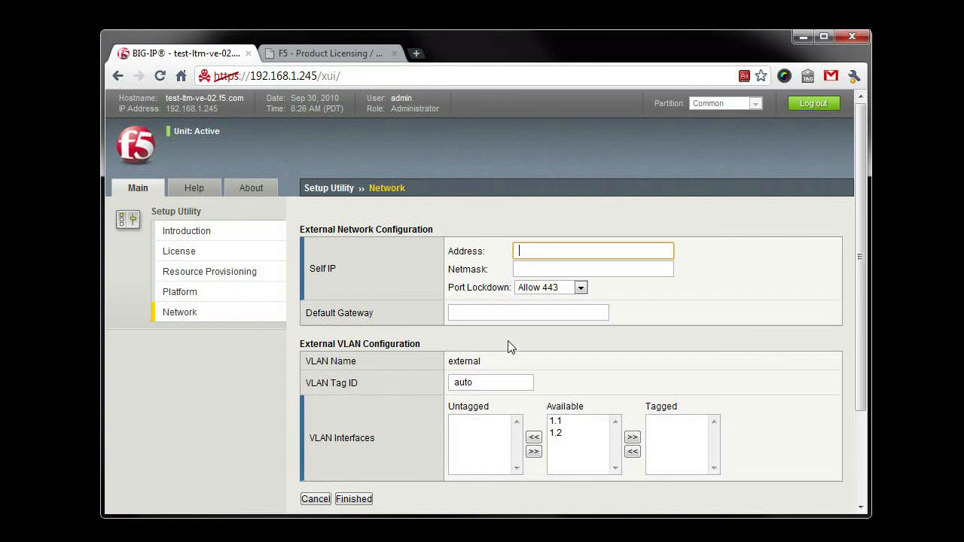
pyautogui.write('192.168.')
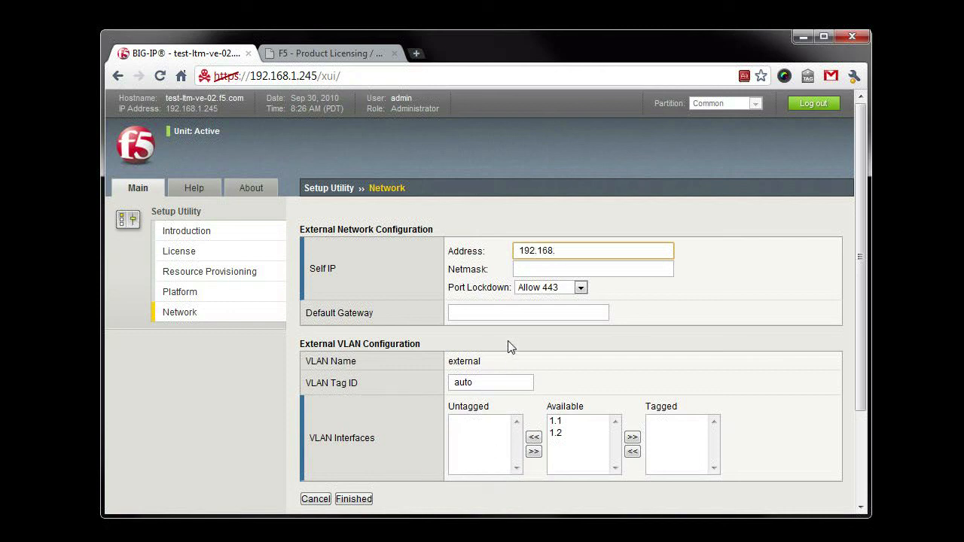
pyautogui.write('0')
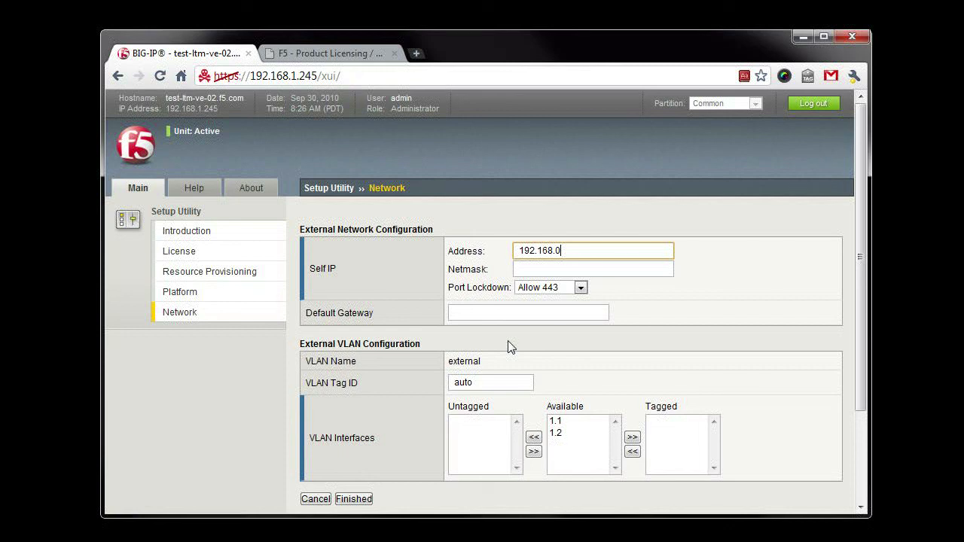
pyautogui.write('.1')
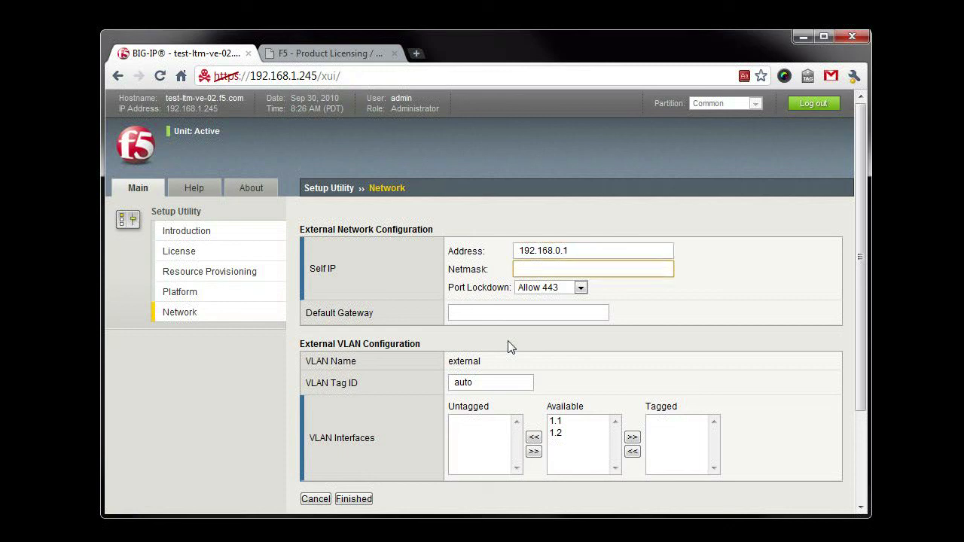
pyautogui.write('255.255.255.0')
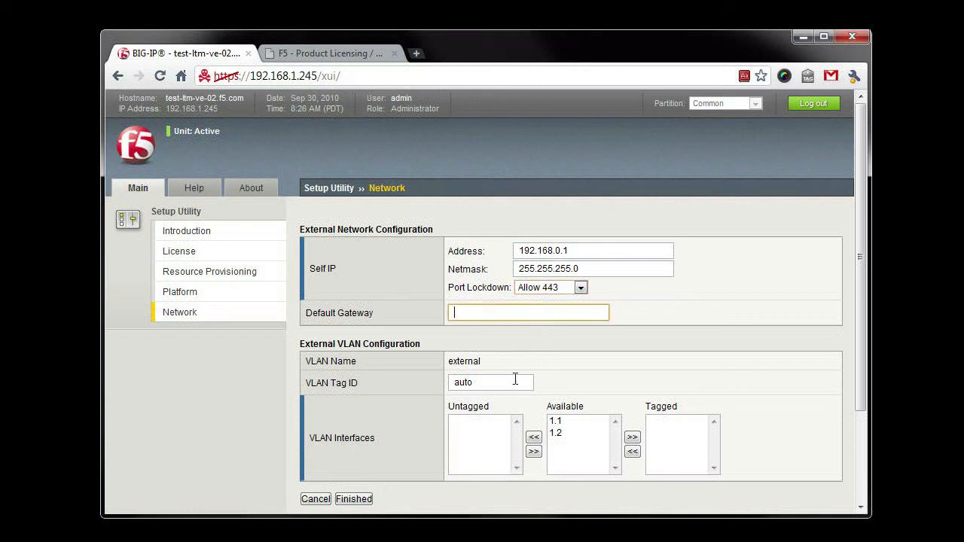
pyautogui.click(533, 436)
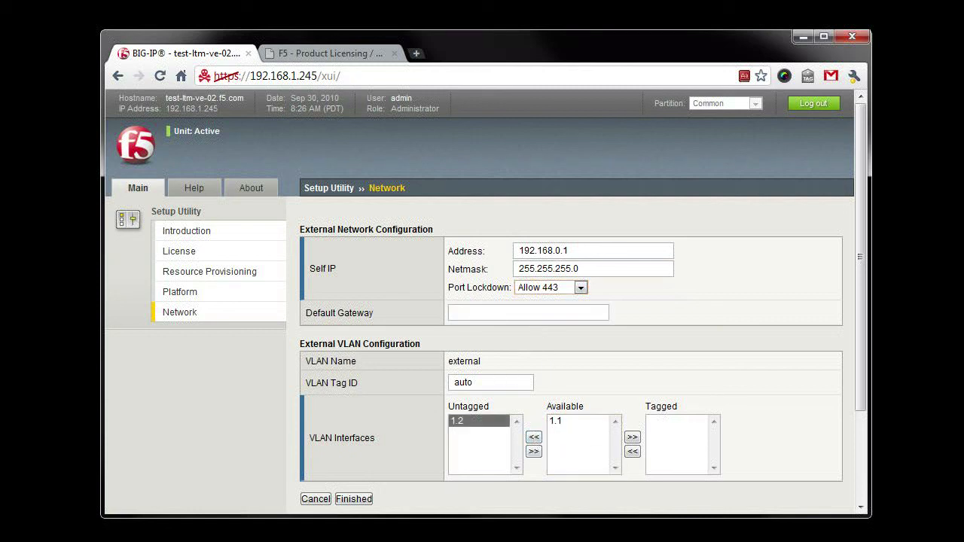
pyautogui.click(353, 499)
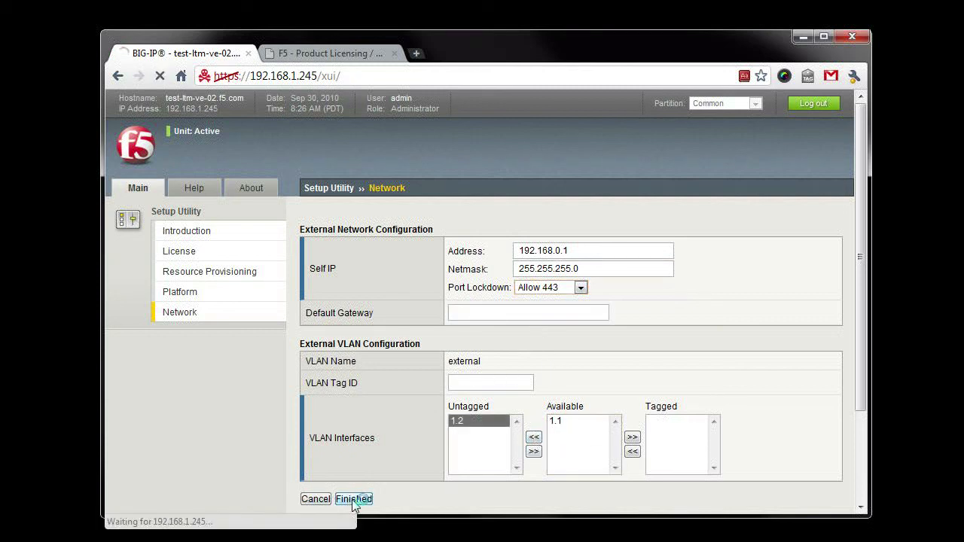
# Finish the Setup Utility and reach the Overview Welcome page showing Setup Utility Complete.
pyautogui.click(353, 499)
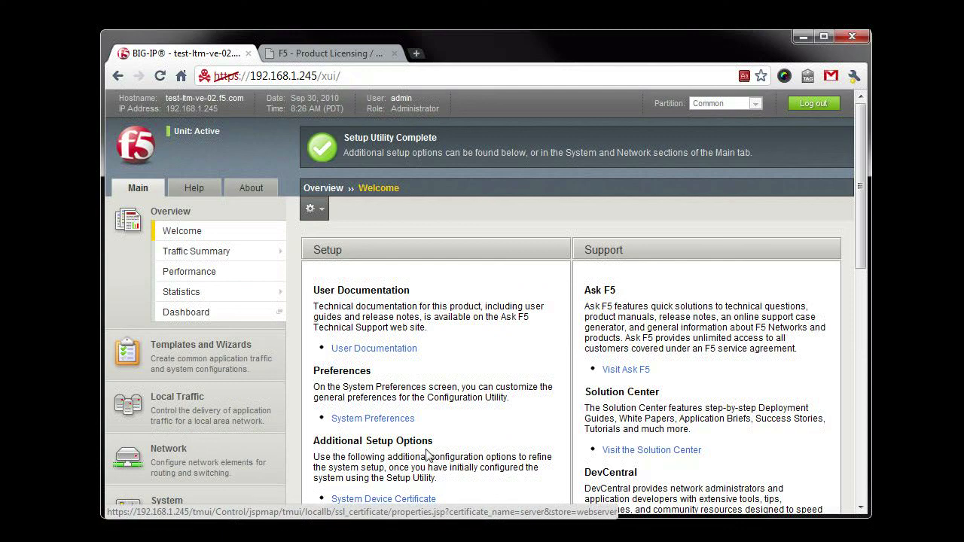
pyautogui.moveTo(473, 425)
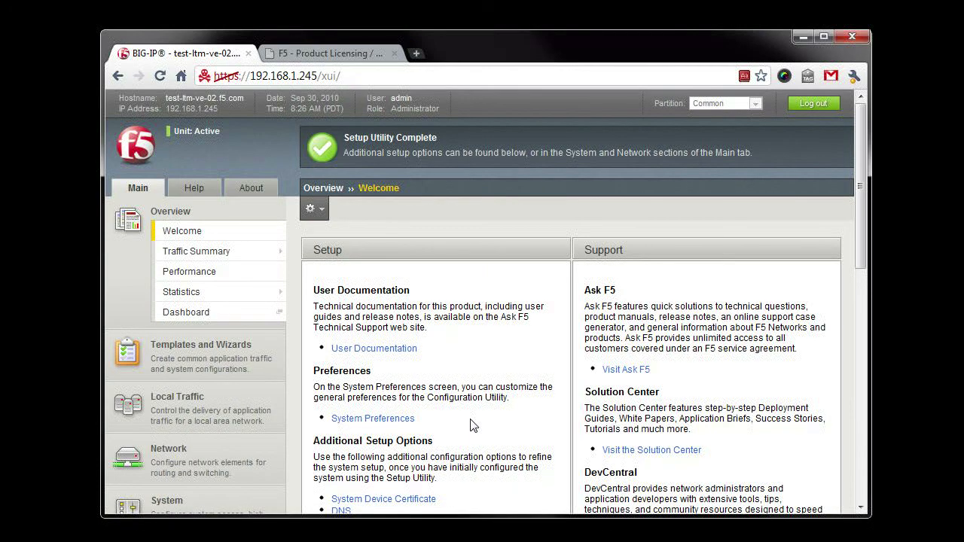